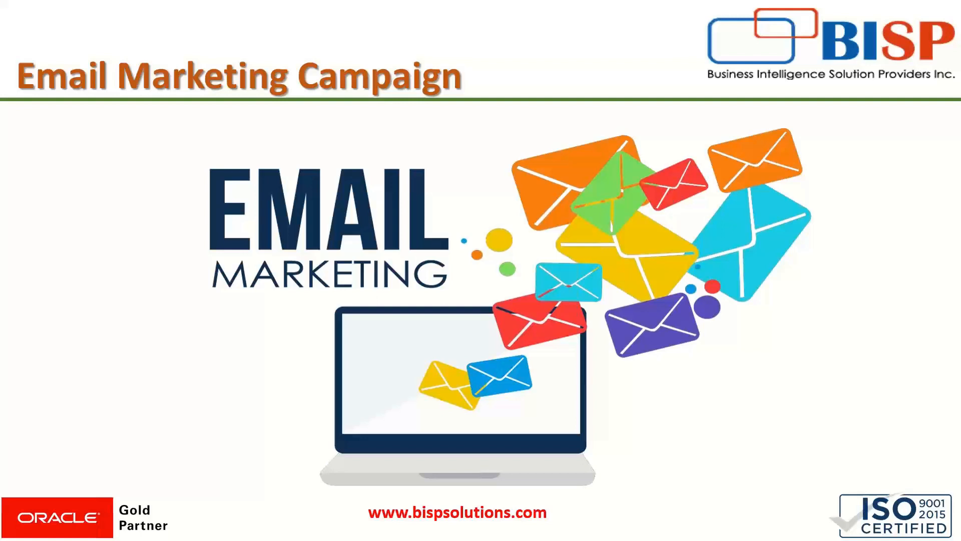
mouse_move(876, 4)
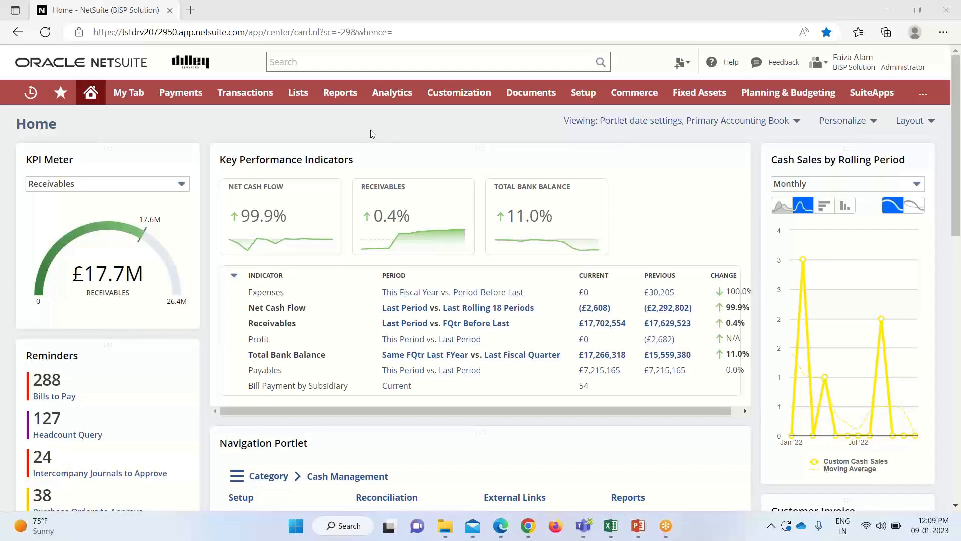
mouse_move(489, 131)
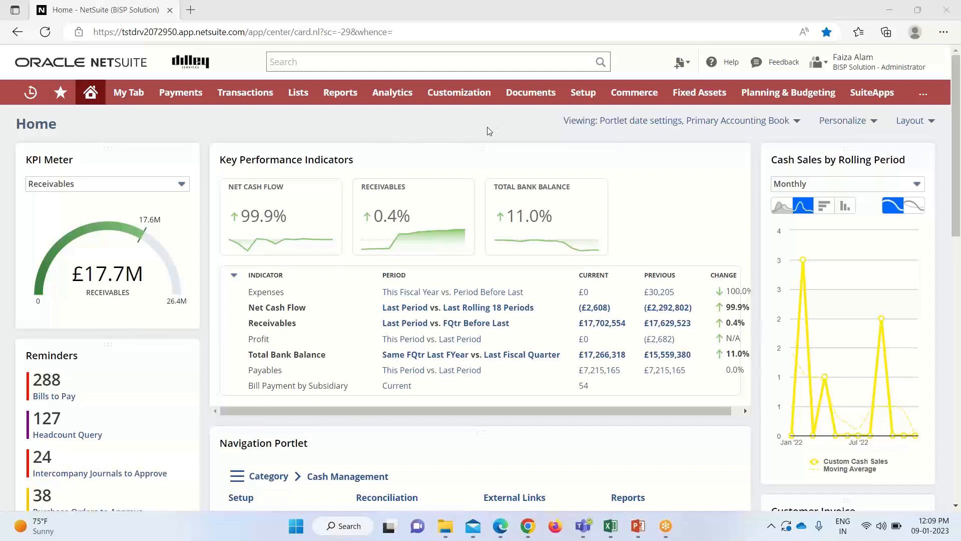
mouse_move(499, 129)
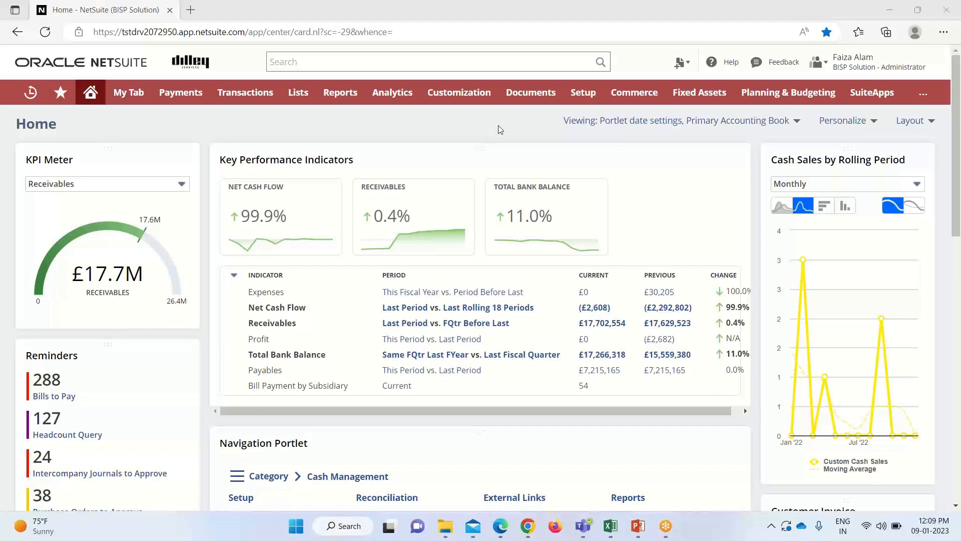
Step: Go through Setup > Marketing to the Campaign Email Addresses list
click(581, 93)
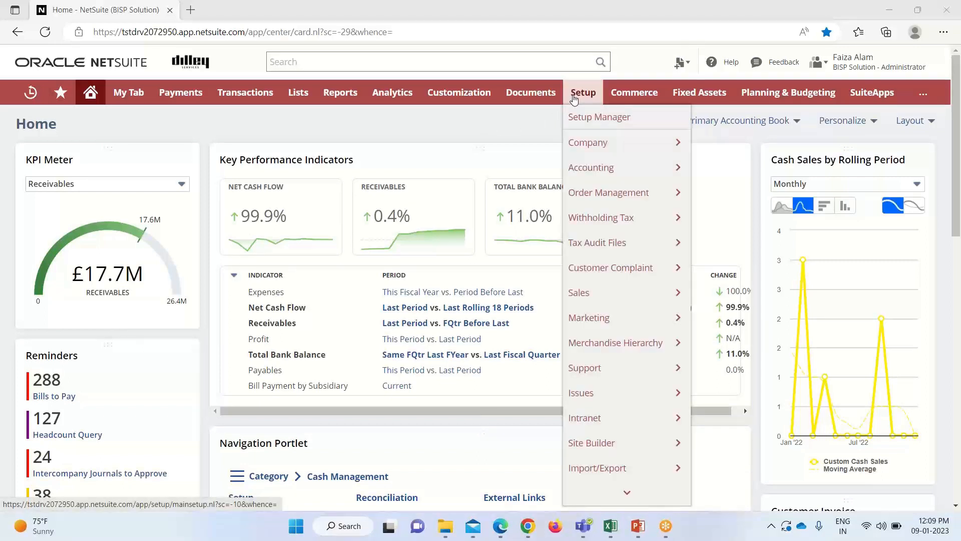
mouse_move(589, 317)
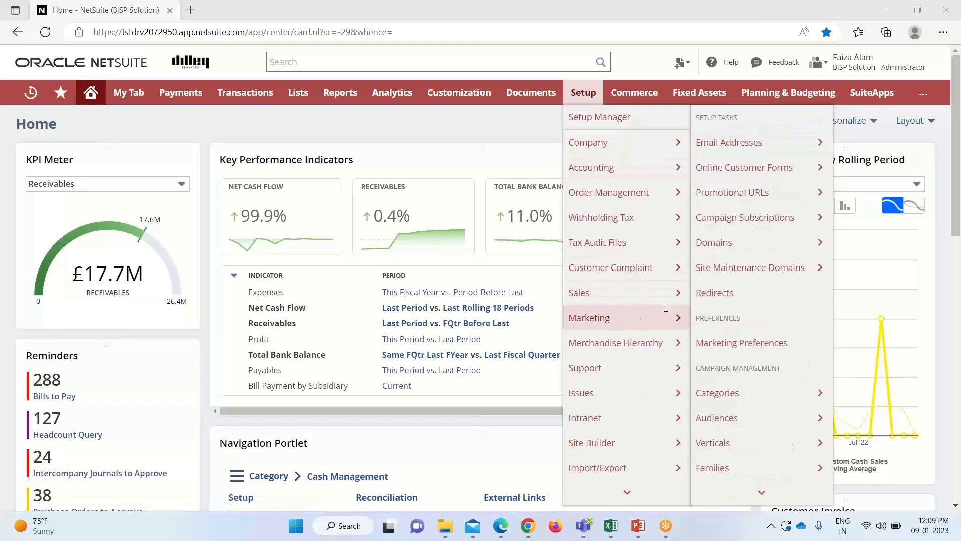
click(729, 142)
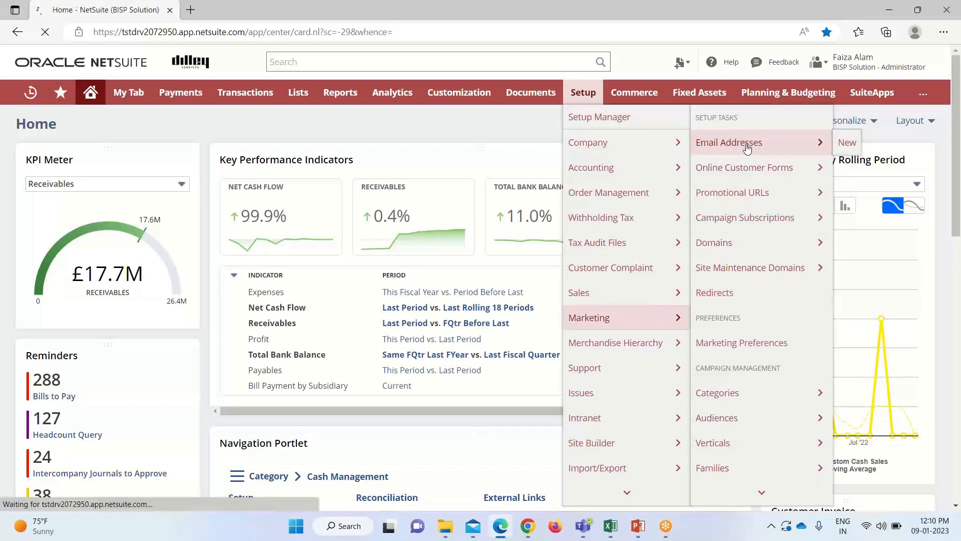
click(729, 142)
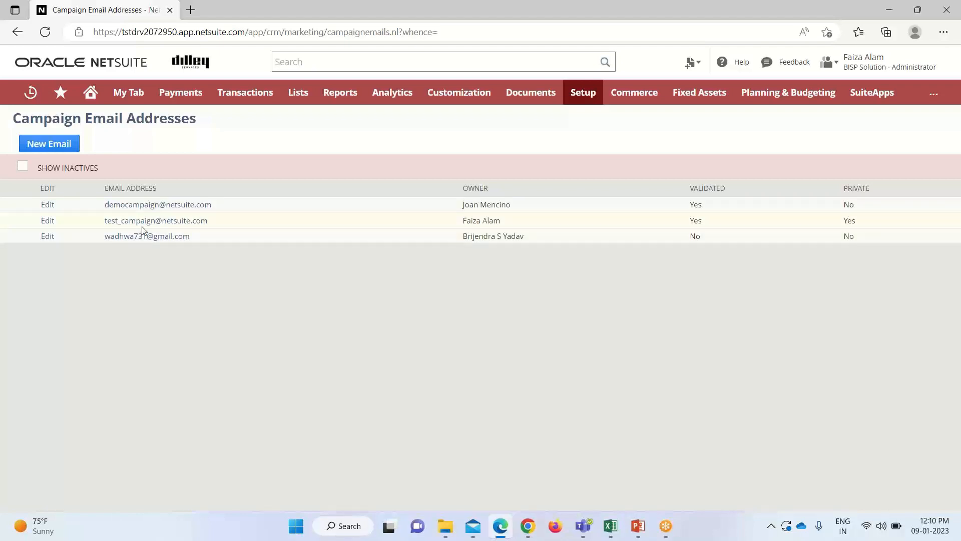
mouse_move(47, 221)
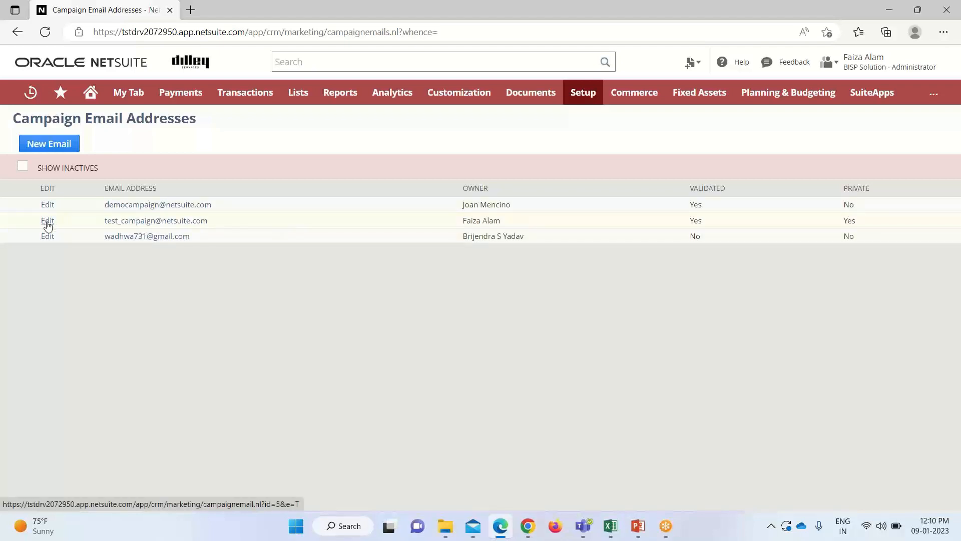
click(48, 221)
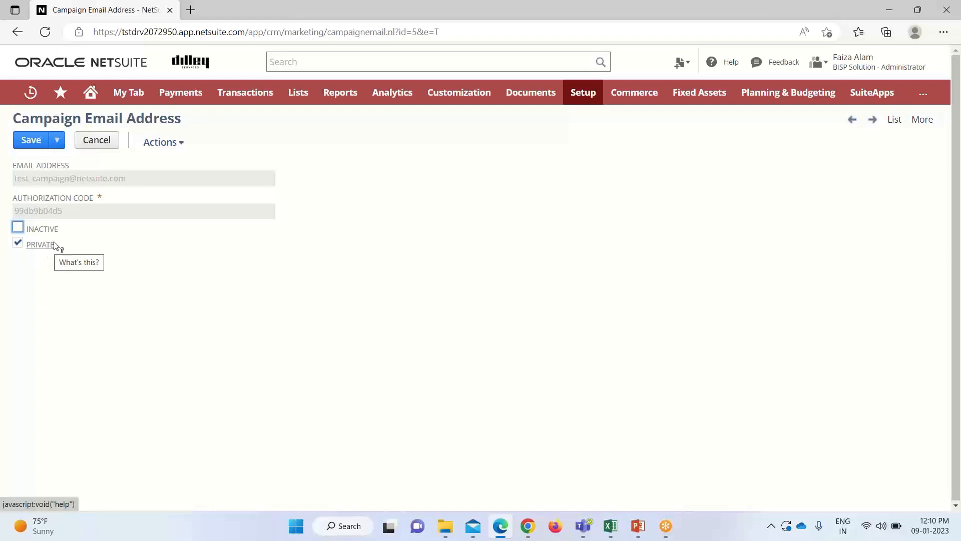
mouse_move(73, 212)
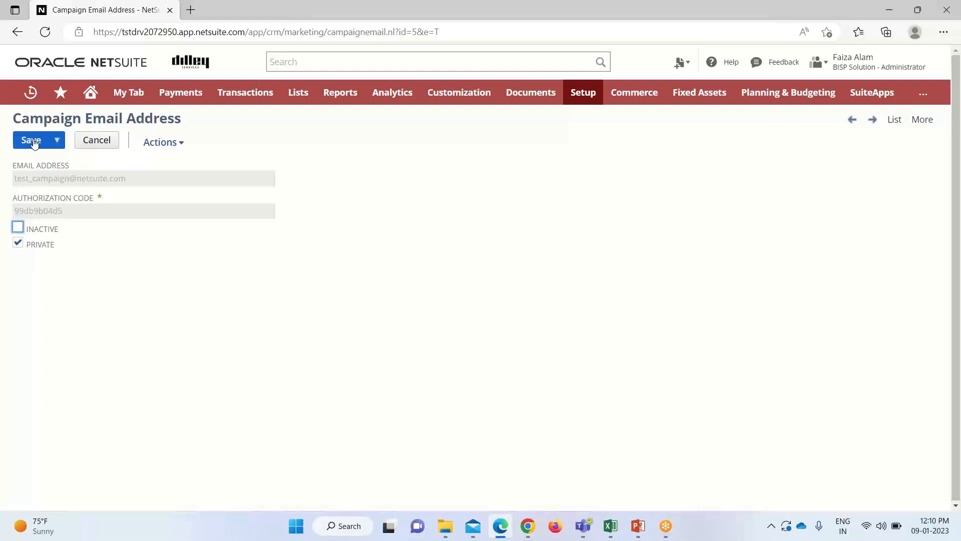
click(31, 140)
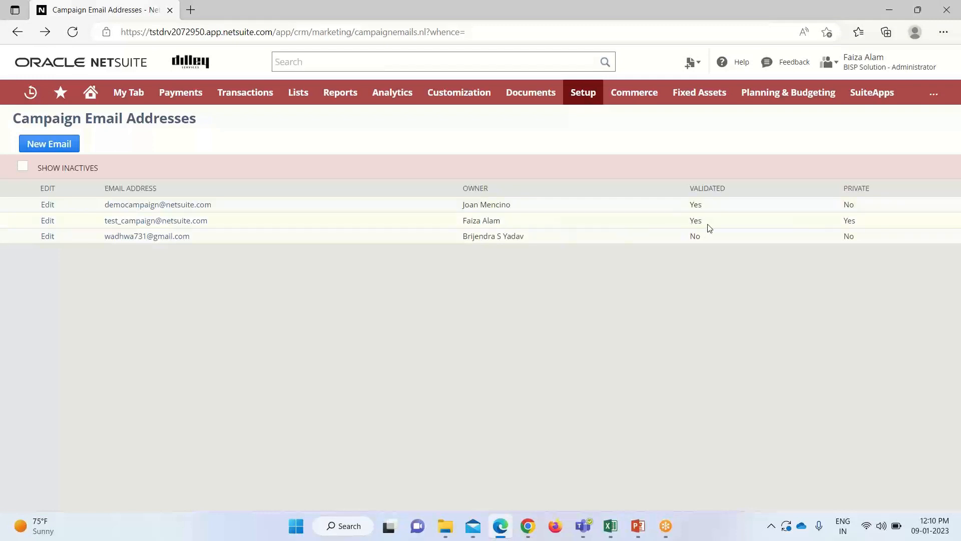
mouse_move(410, 215)
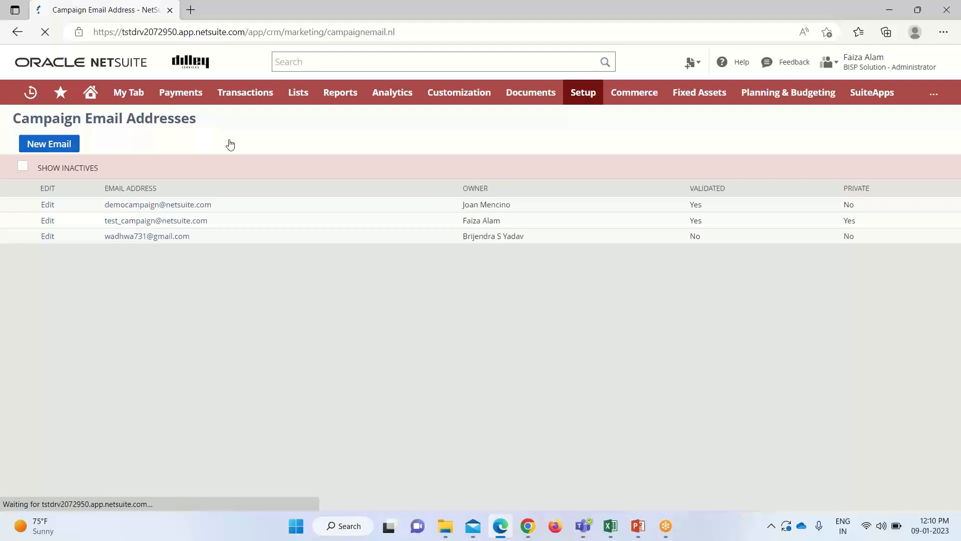
click(49, 144)
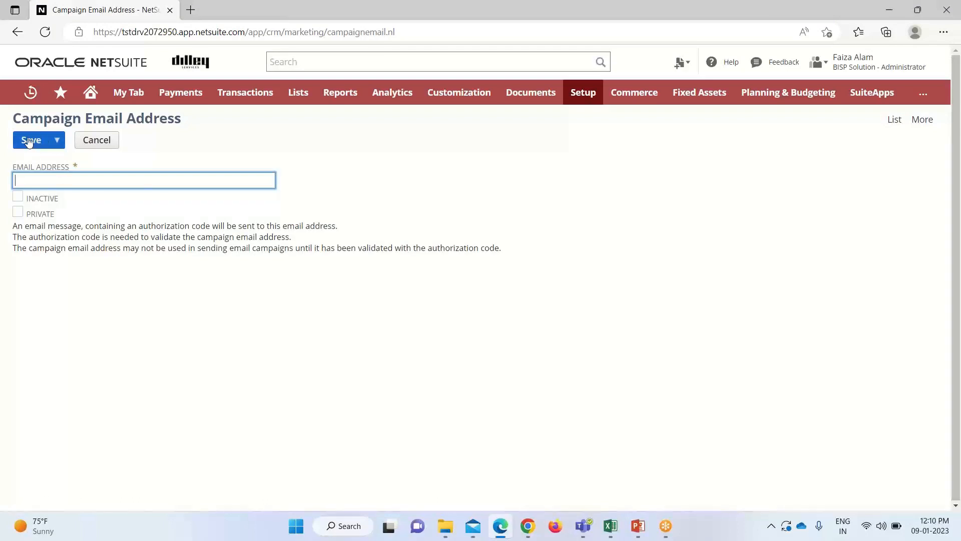
mouse_move(17, 32)
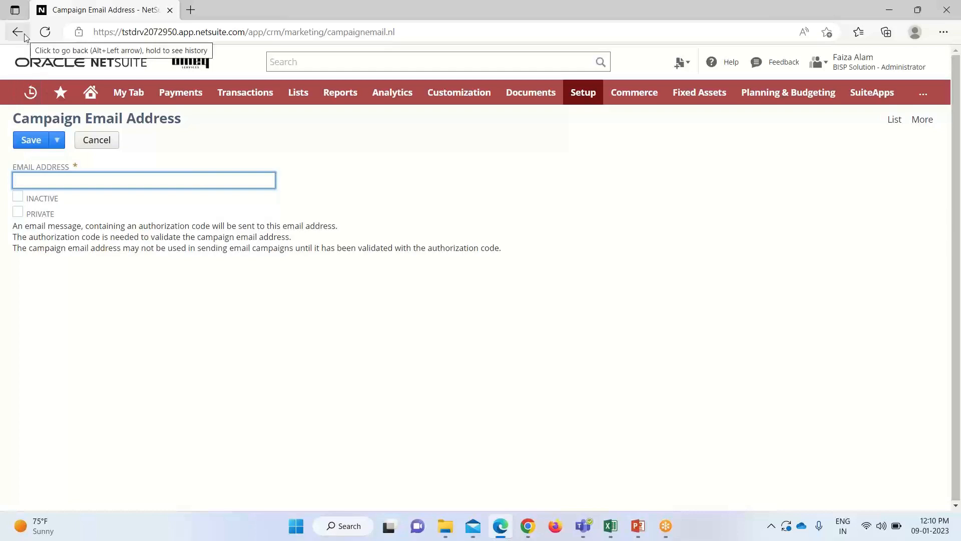
click(44, 32)
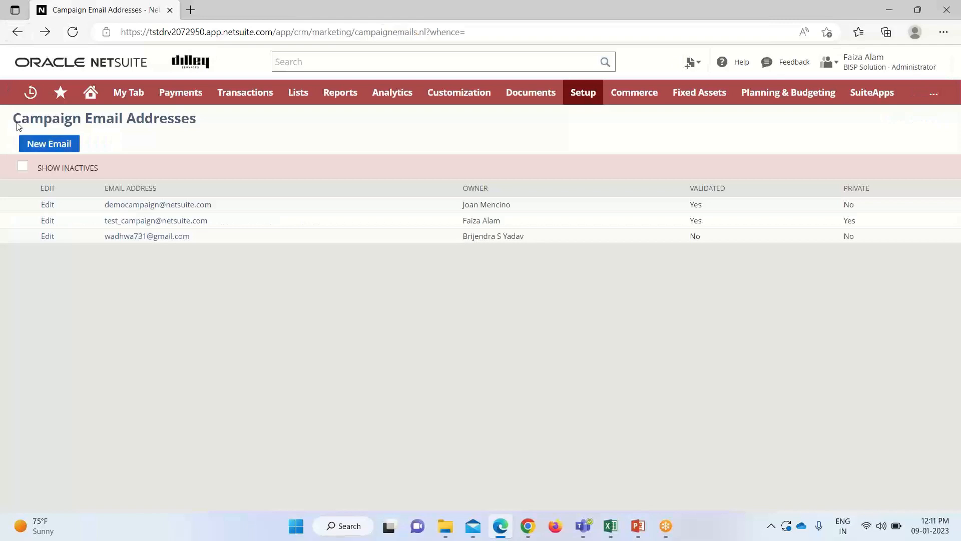
mouse_move(317, 296)
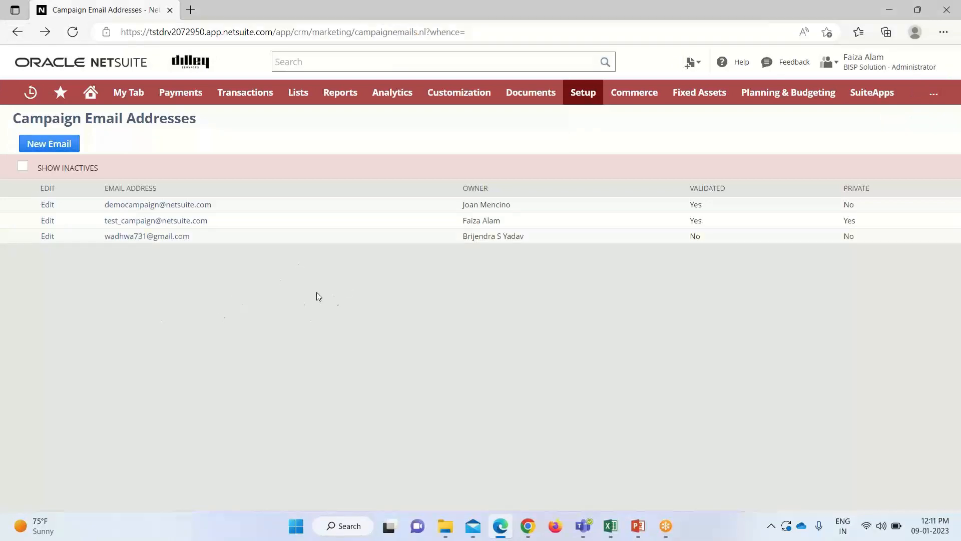
mouse_move(325, 289)
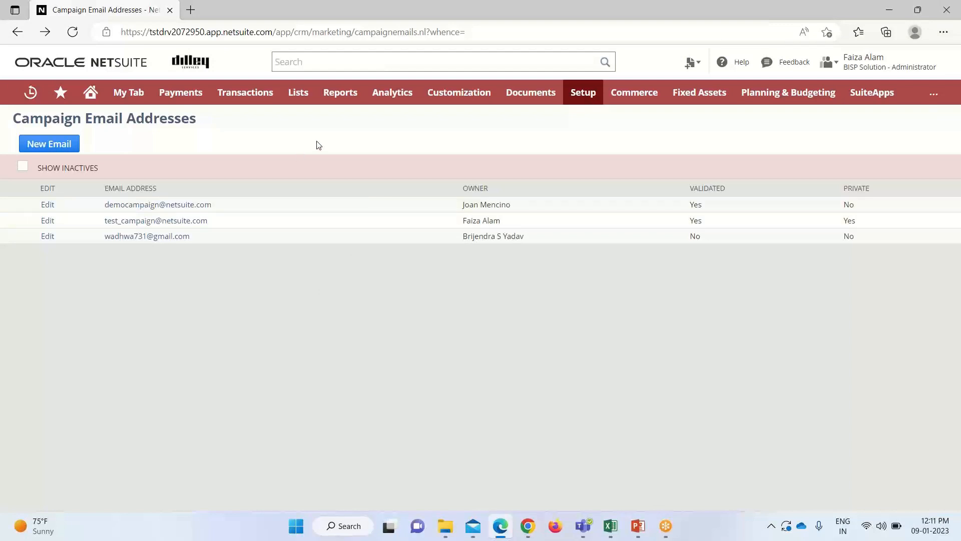
click(297, 92)
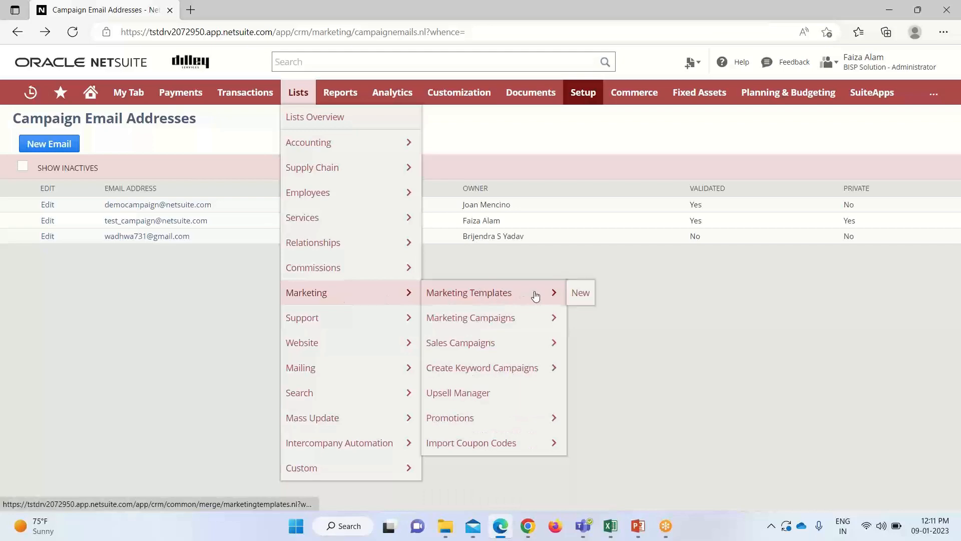
Step: From Lists > Marketing > Marketing Templates, start a New Template
click(468, 293)
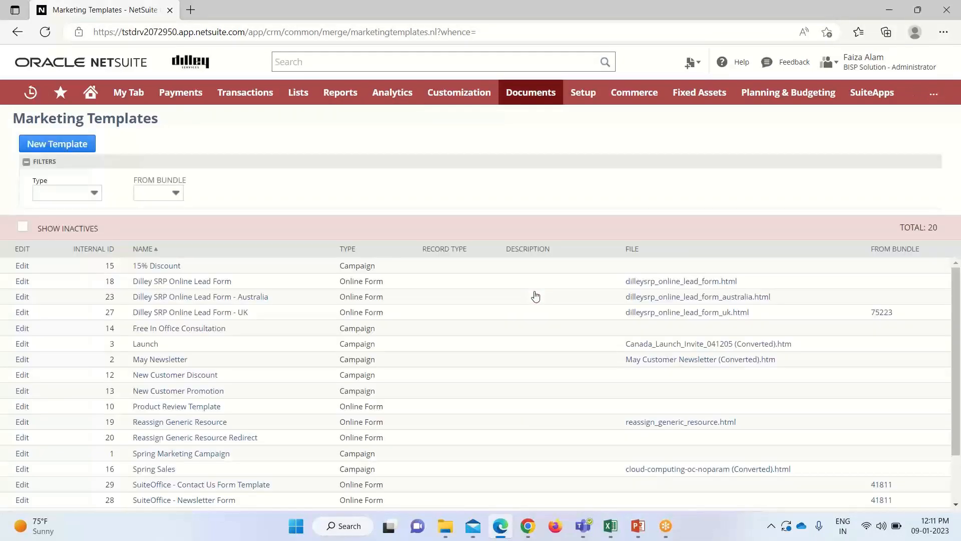
scroll(down, 3)
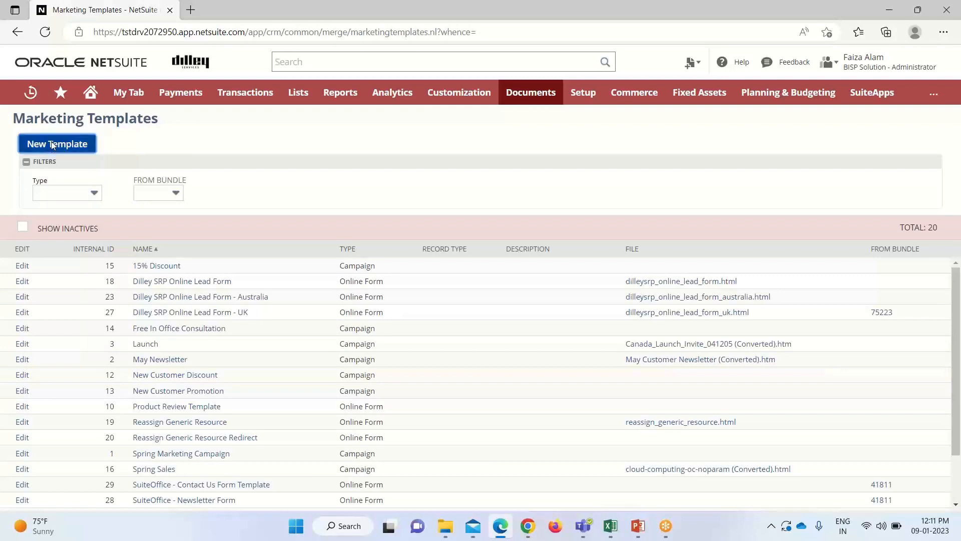
click(57, 144)
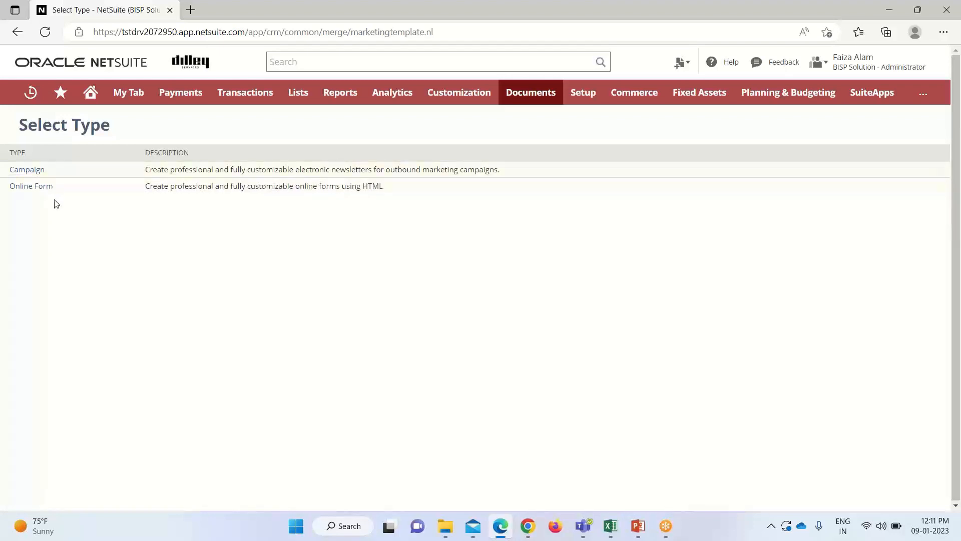
Step: Choose the Campaign template type with the Blank (Scriptable) layout
click(26, 170)
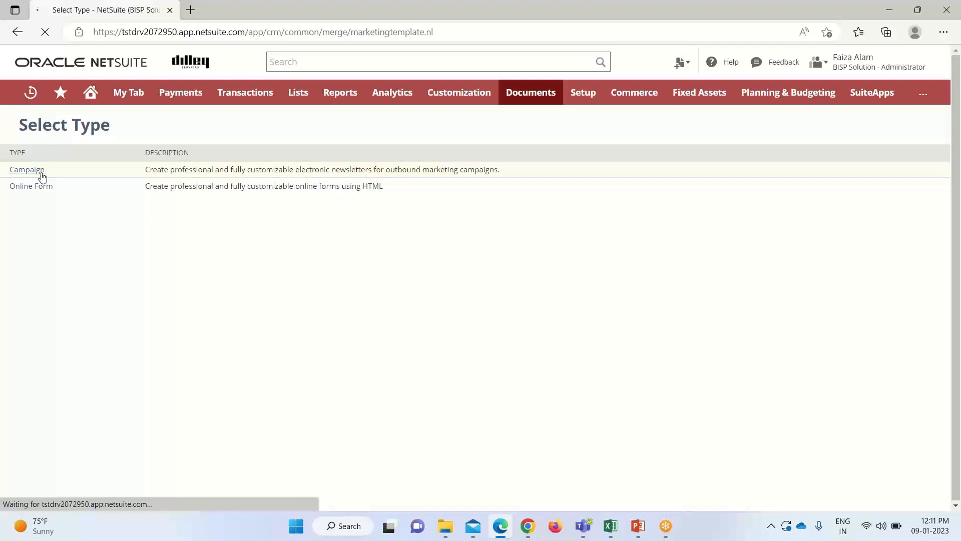
click(27, 169)
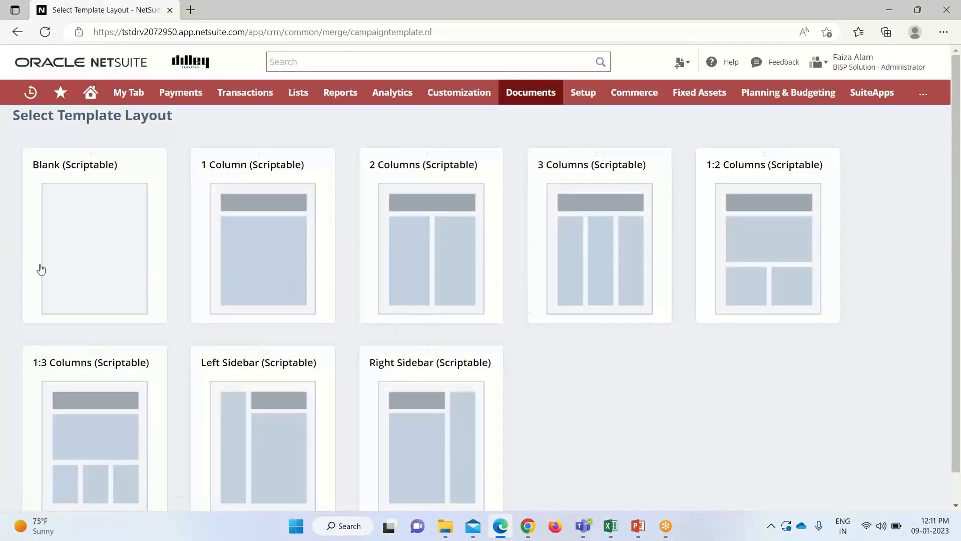
click(95, 248)
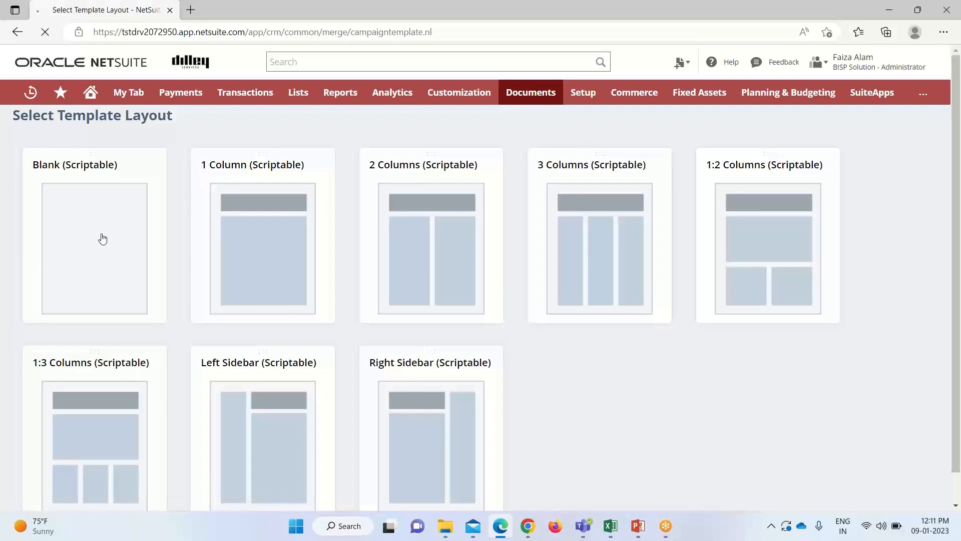
click(94, 248)
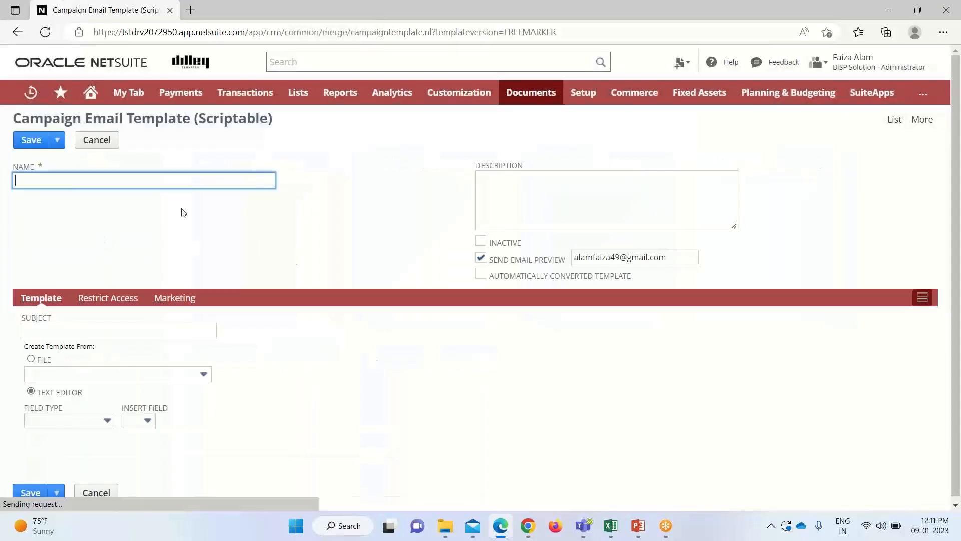
Step: Enter name 'Winter Sale Promotion', subject 'Upcoming Winter Sale', and blank the Send Email Preview field
click(143, 179)
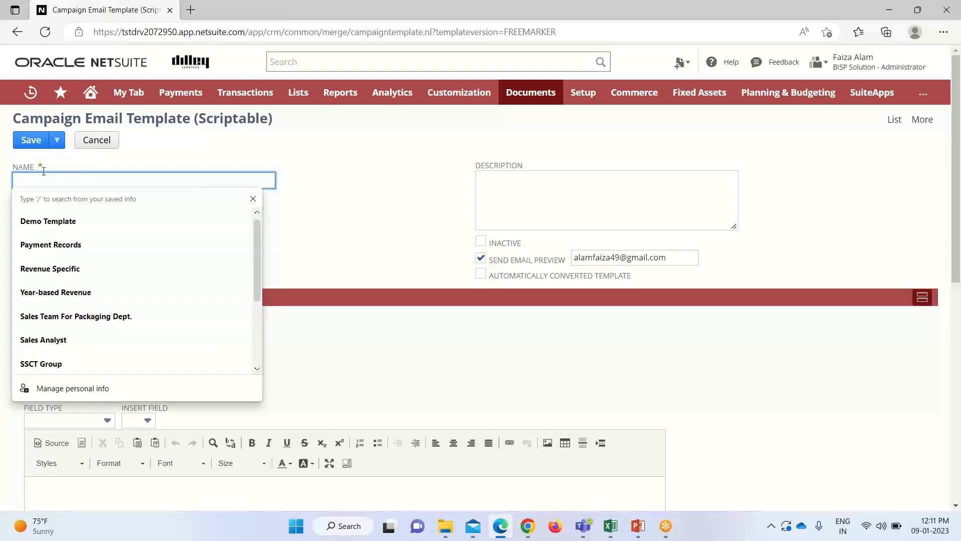
text(Winter Sa)
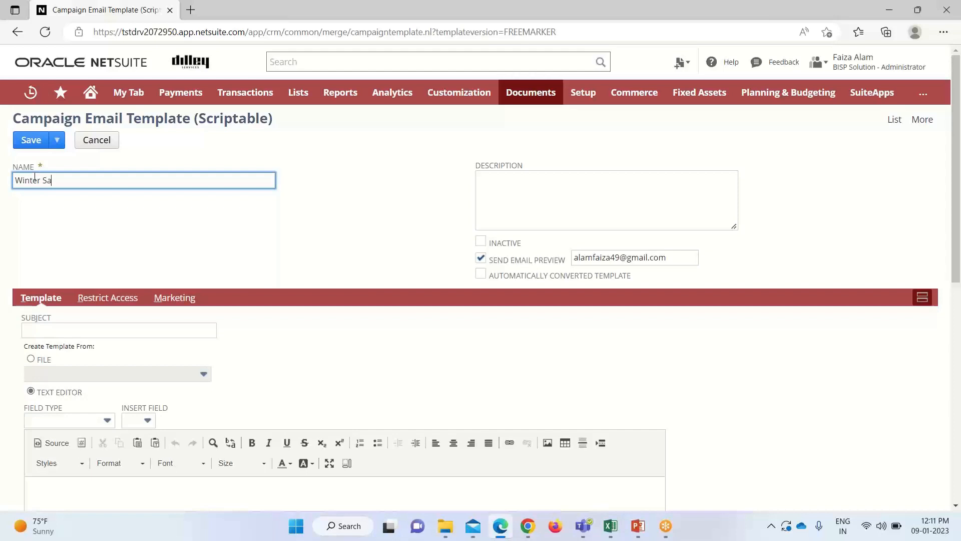
text(le)
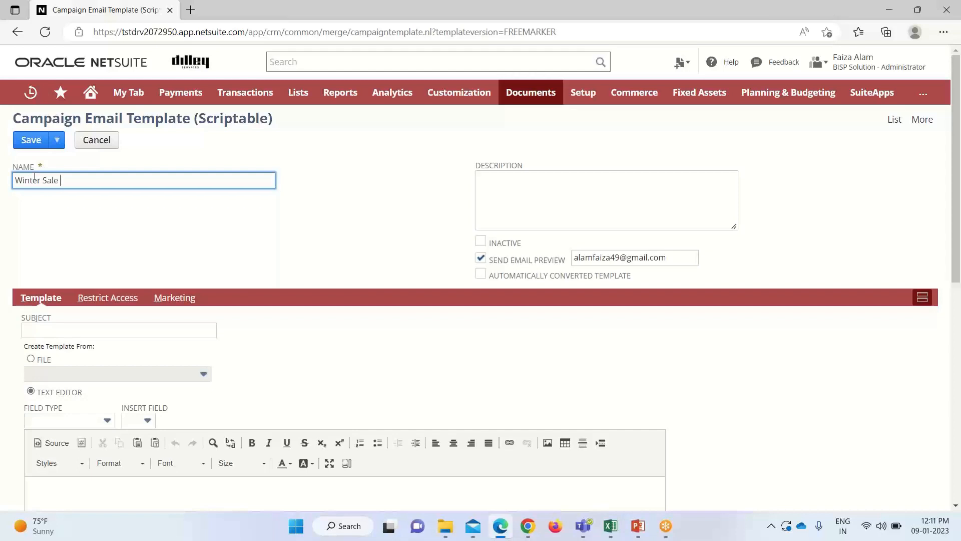
text(Promot)
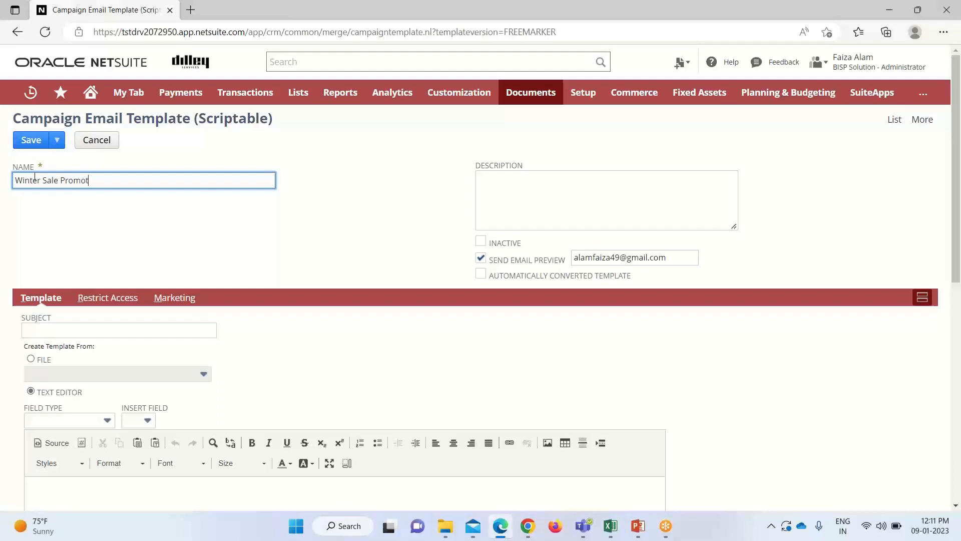
text(ion)
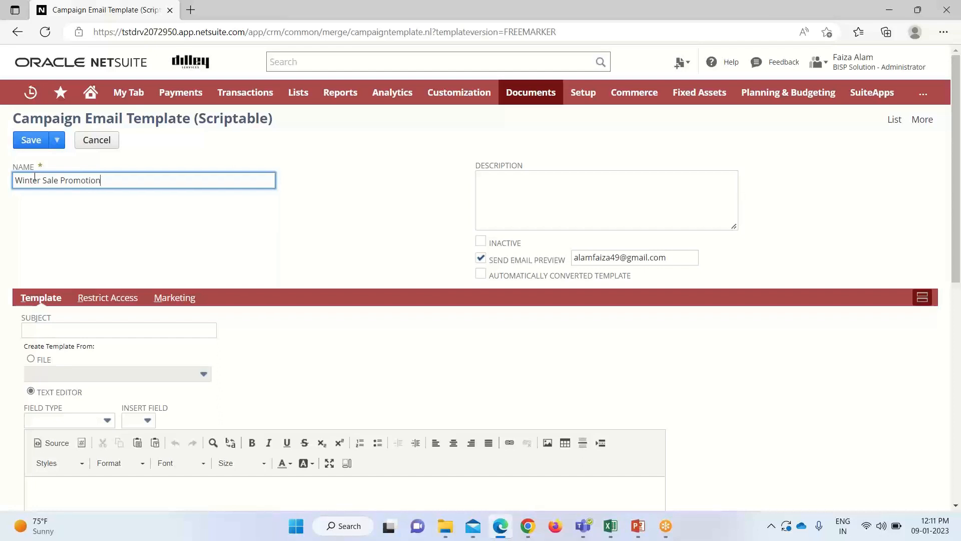
text(Upcoming Winter Sale)
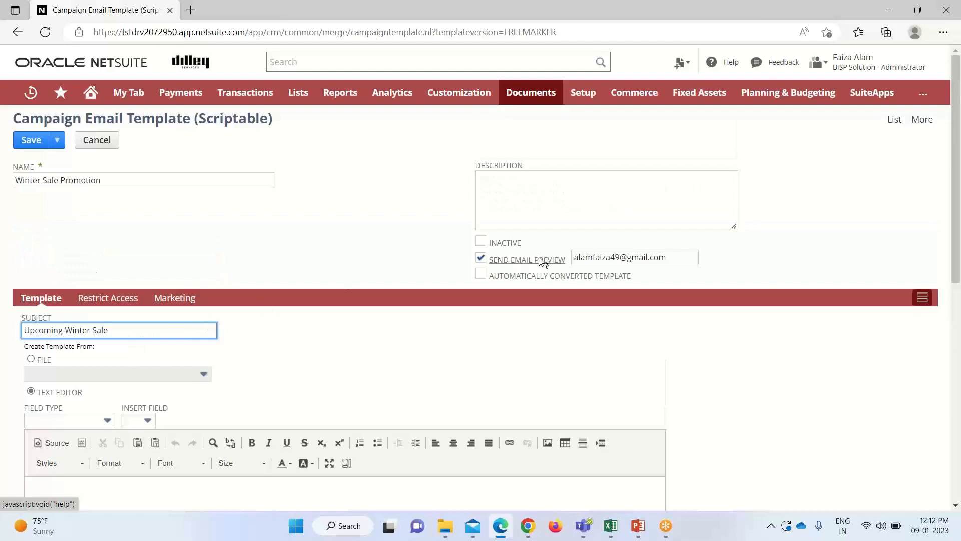
mouse_move(526, 259)
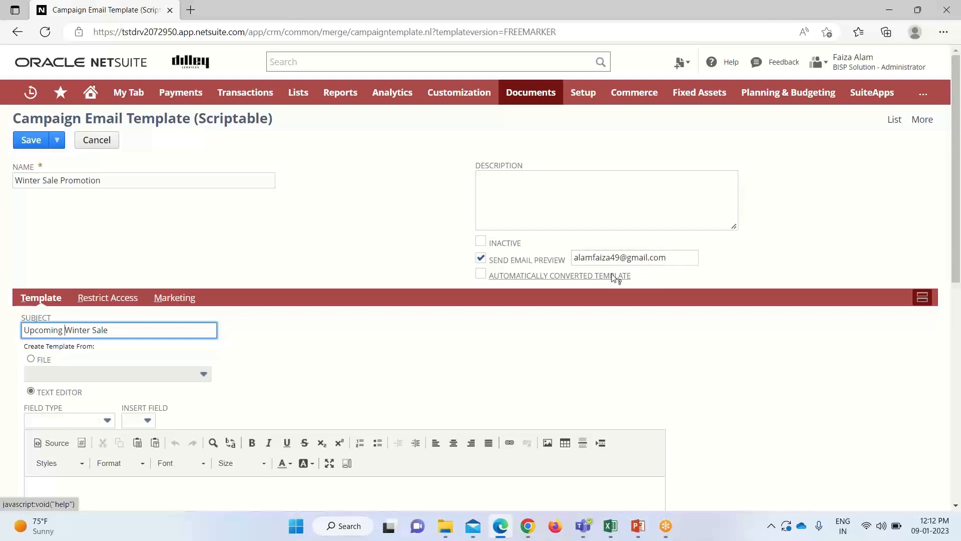
click(634, 257)
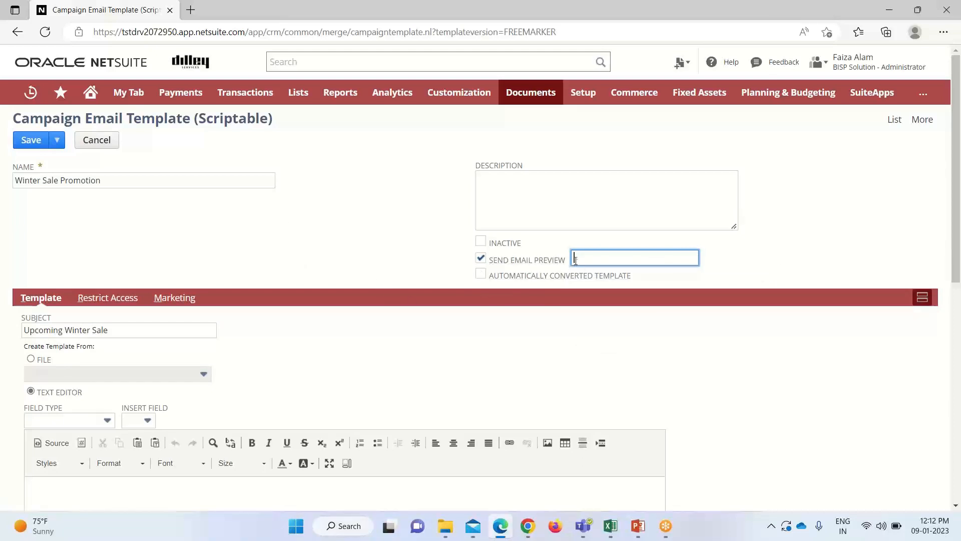
scroll(down, 3)
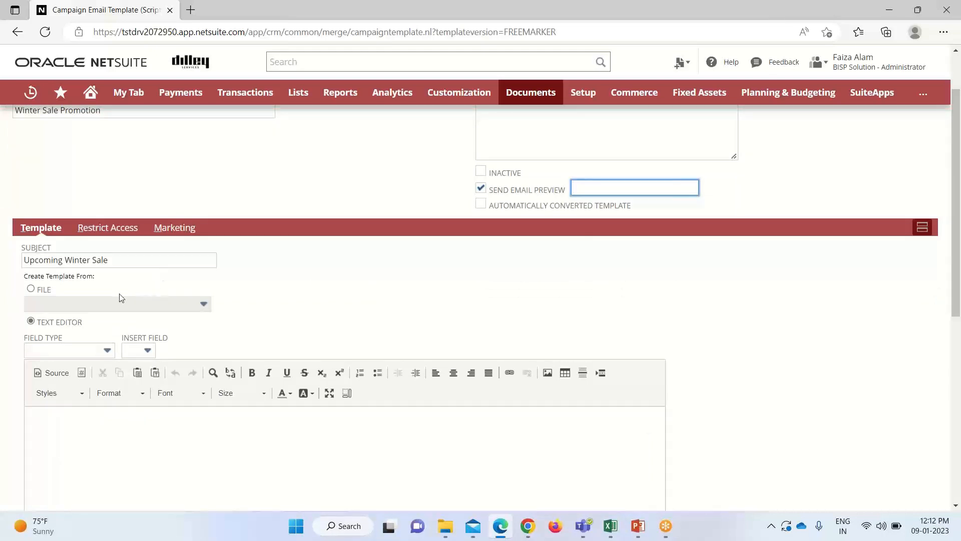
click(31, 289)
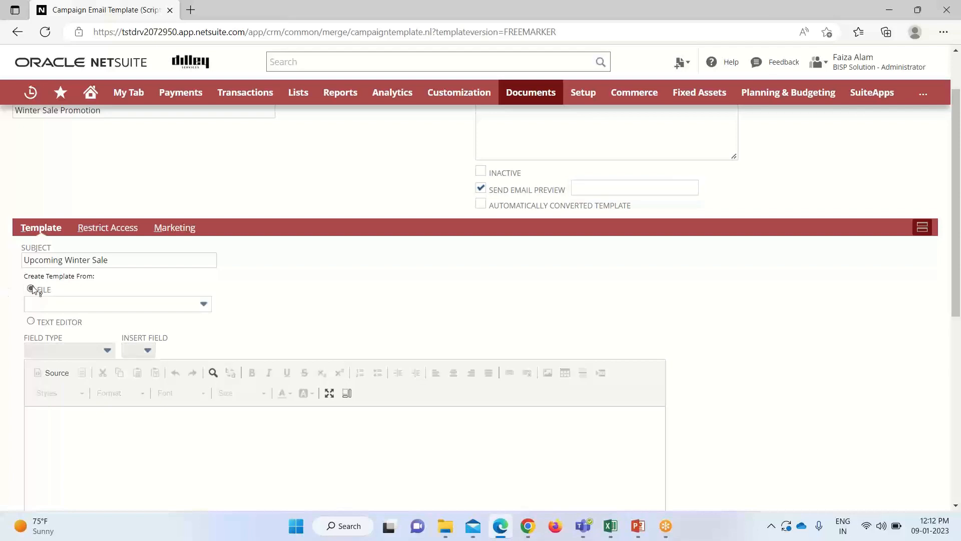
click(117, 303)
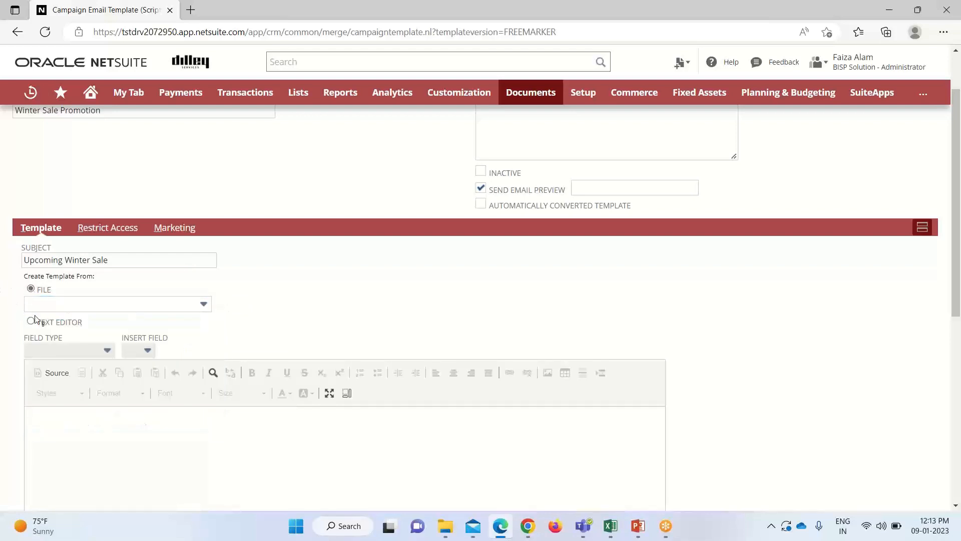
click(31, 320)
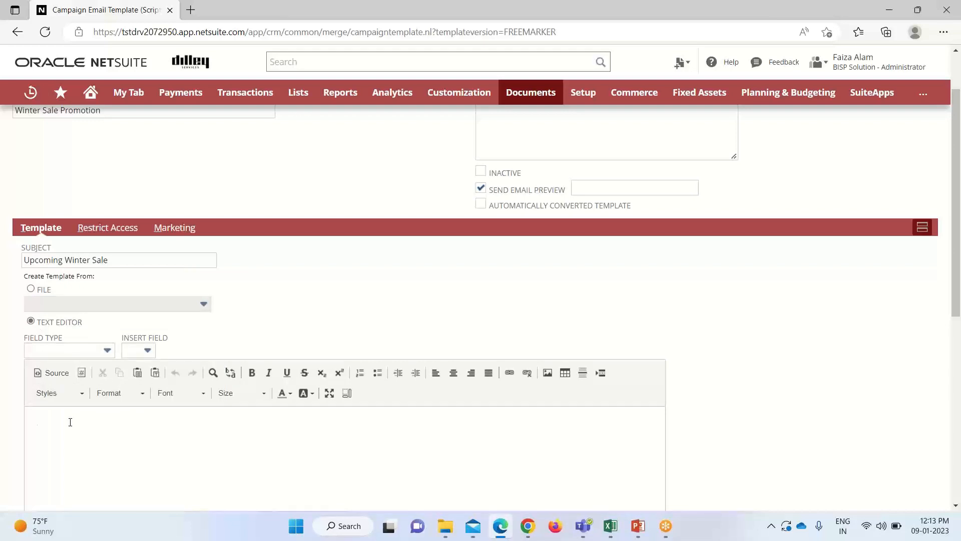
Step: Write the email body announcing the upcoming Winter Sale and save the template
text(Dea)
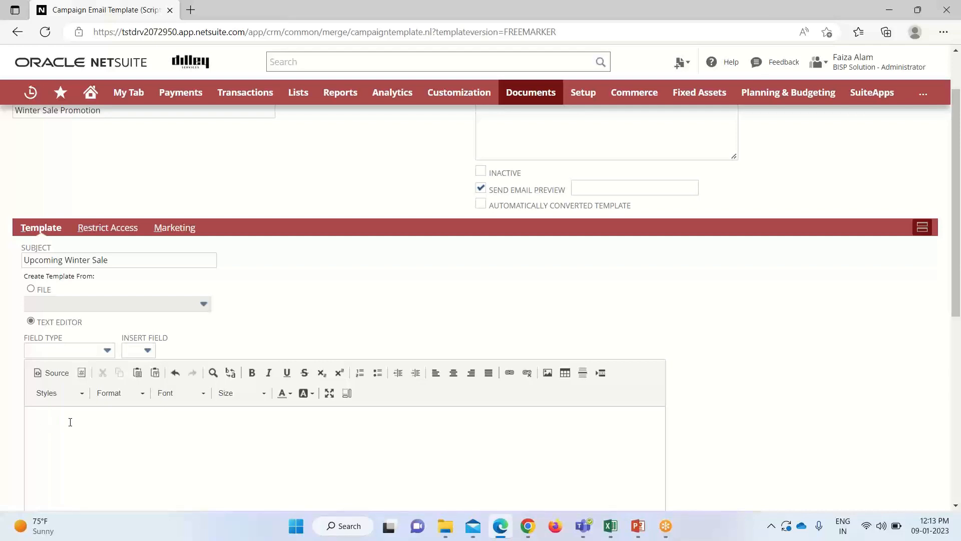
text(Dear)
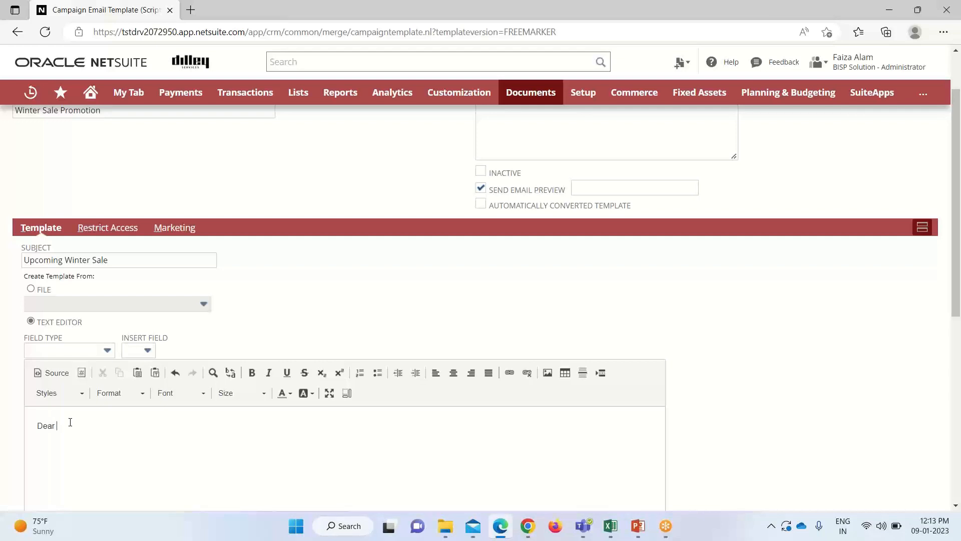
text(All)
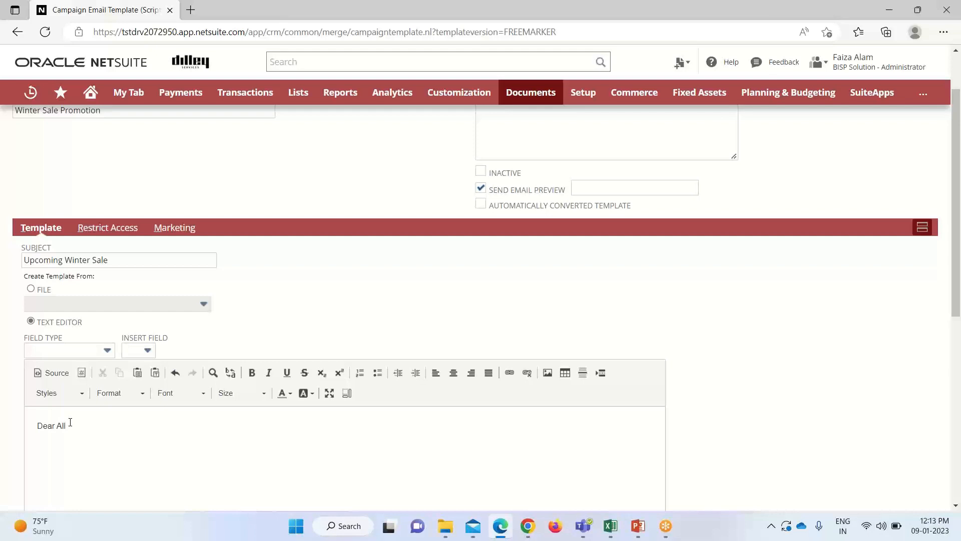
text(This is to)
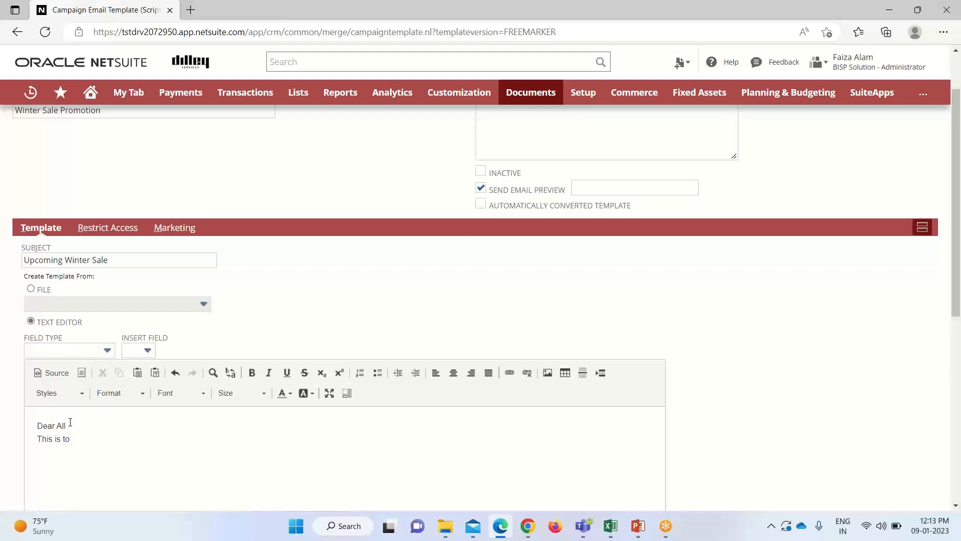
text(nf)
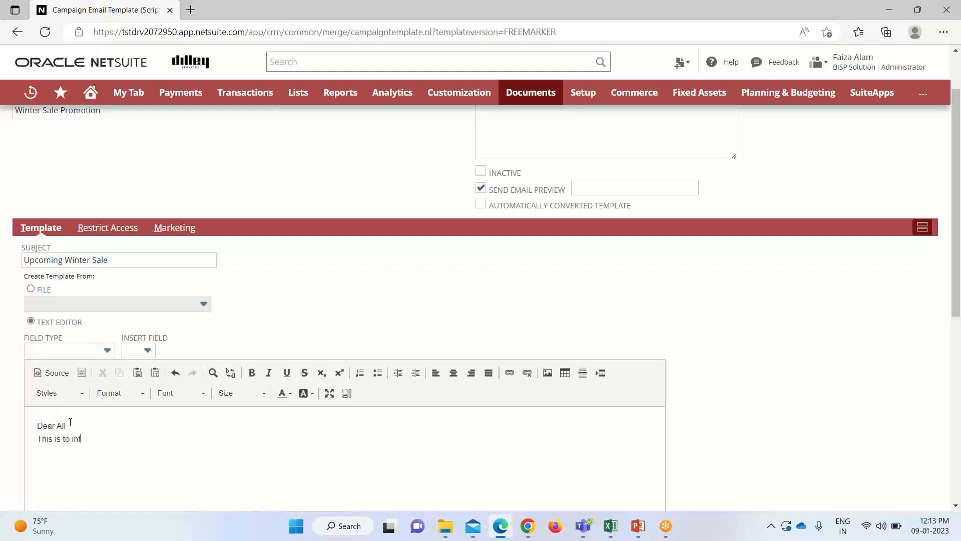
text(orm you all)
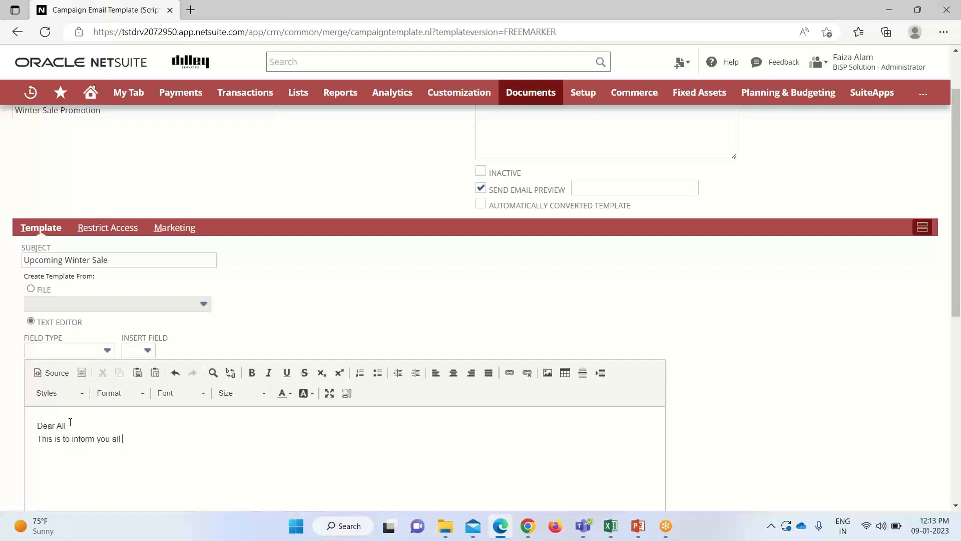
text(about)
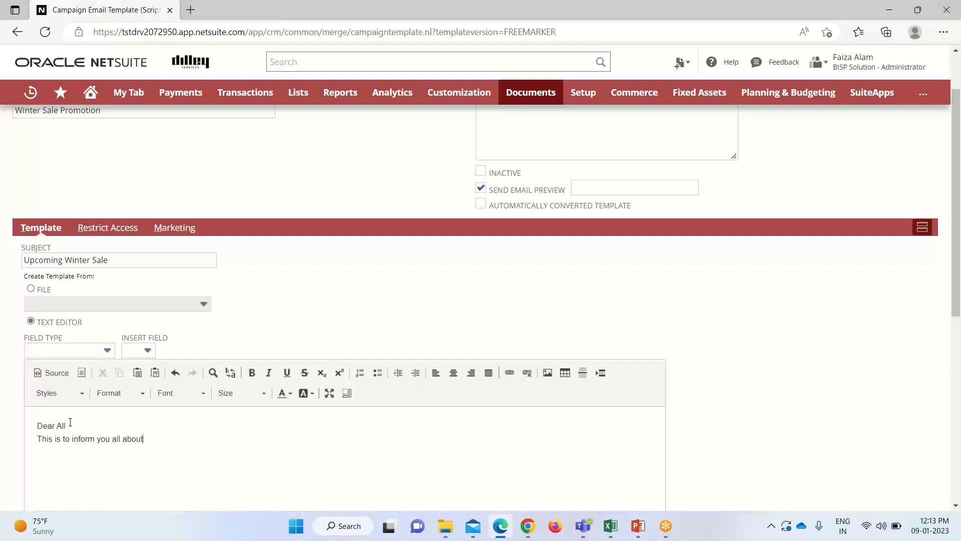
text(the)
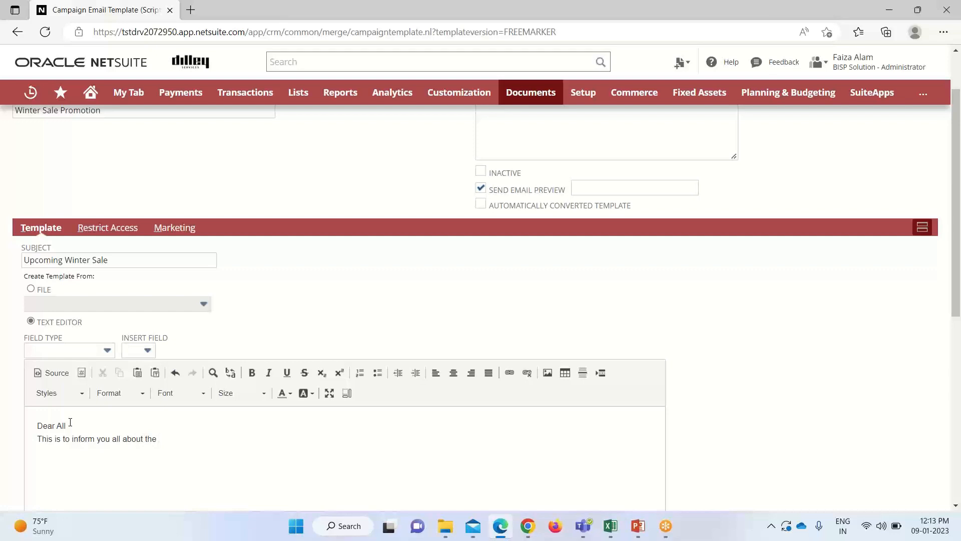
text(up)
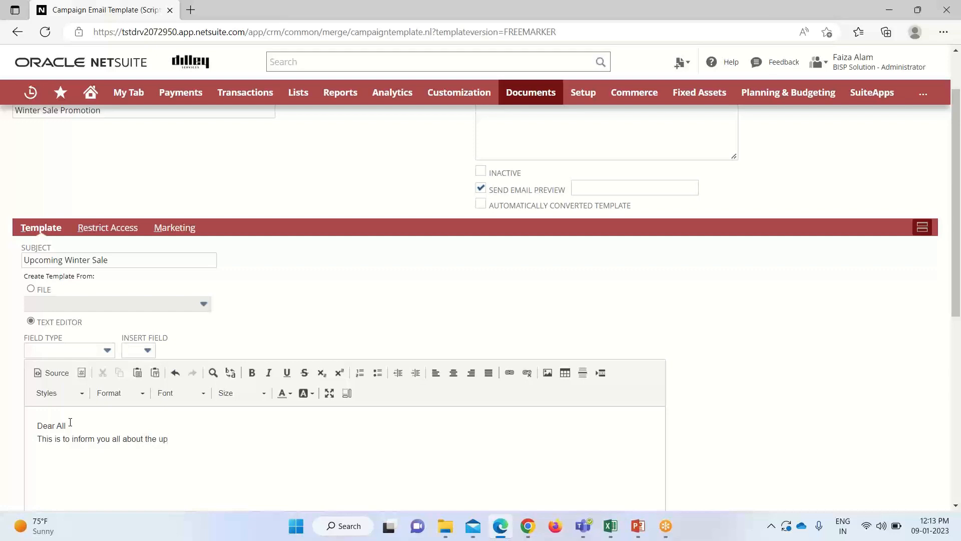
text(coming)
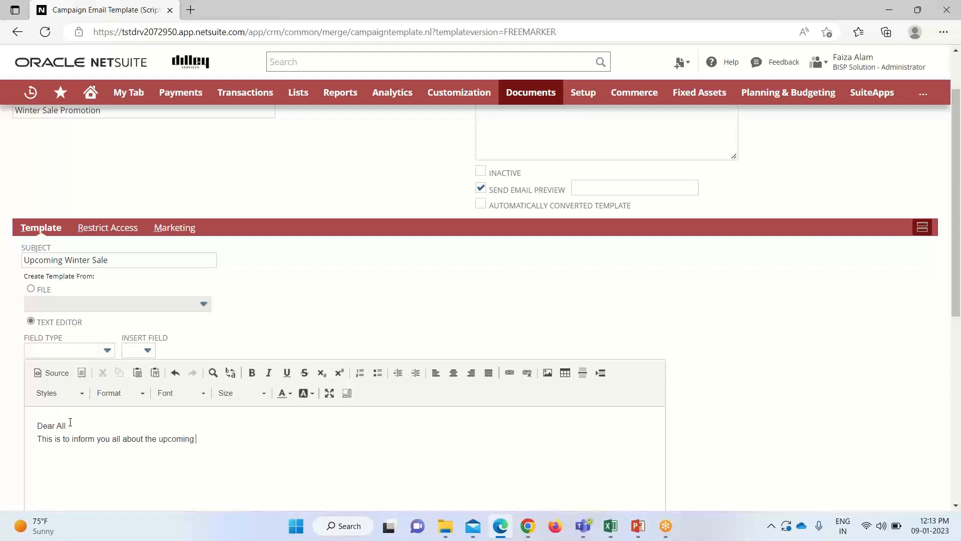
text(Winter Sale.)
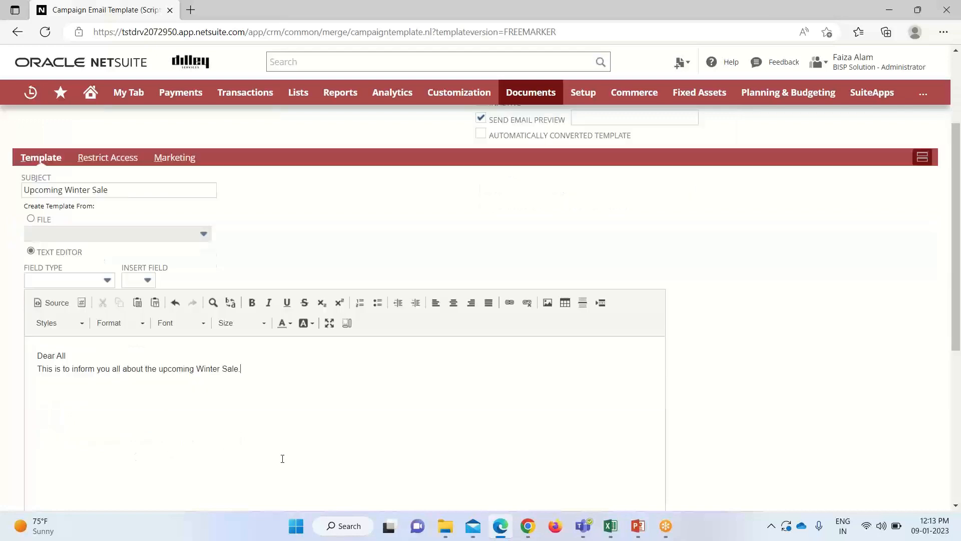
scroll(down, 3)
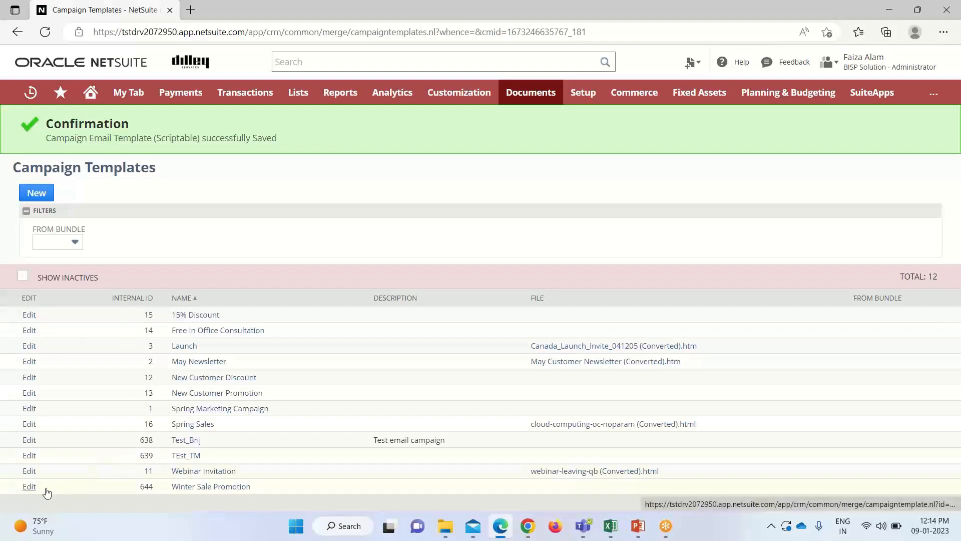
Step: Edit Winter Sale Promotion from the Campaign Templates list
click(29, 486)
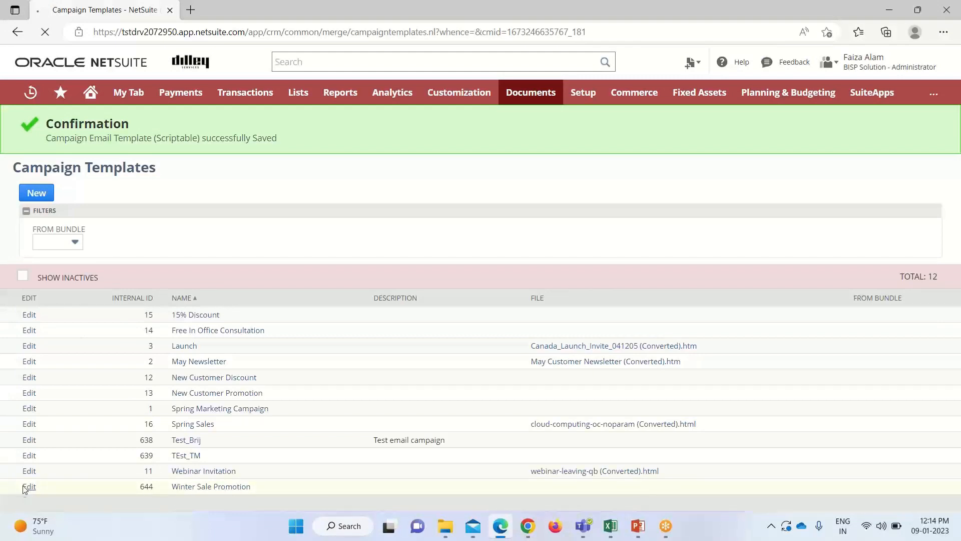
click(29, 487)
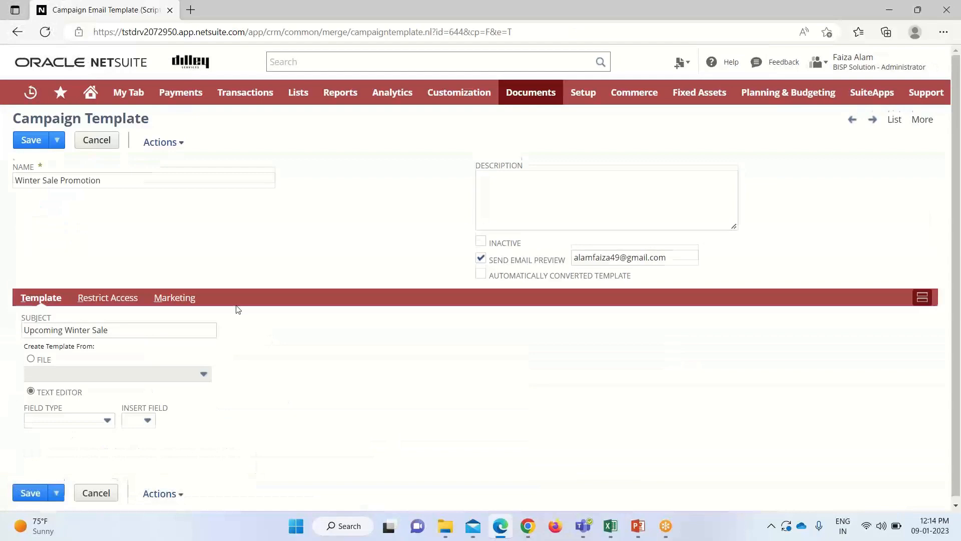
scroll(down, 3)
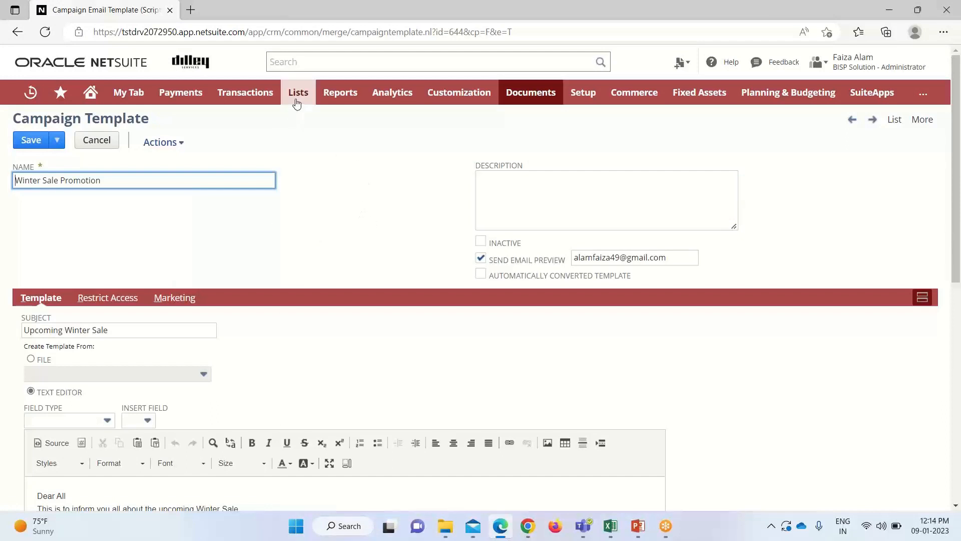
Step: Switch to Lists > Marketing > Marketing Campaigns, leaving the template unsaved
click(298, 92)
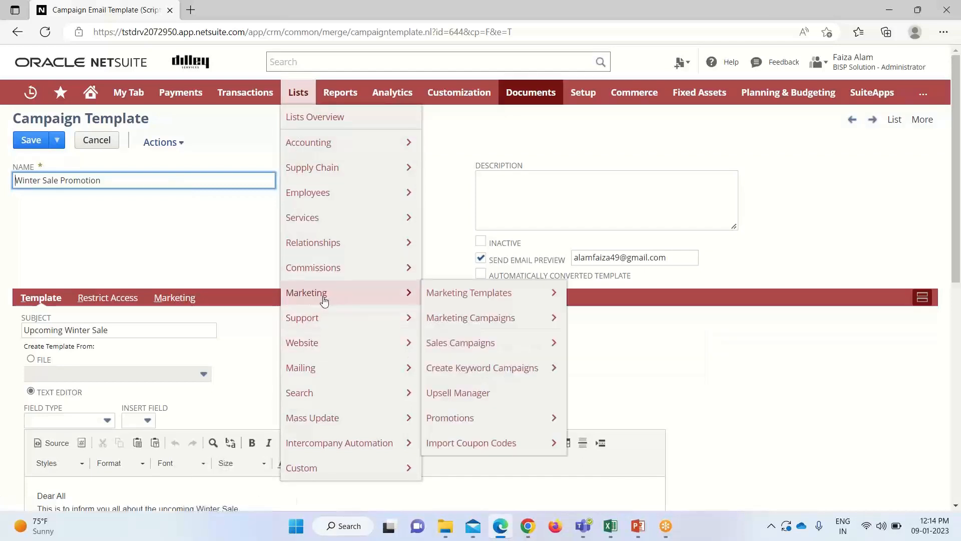
mouse_move(470, 317)
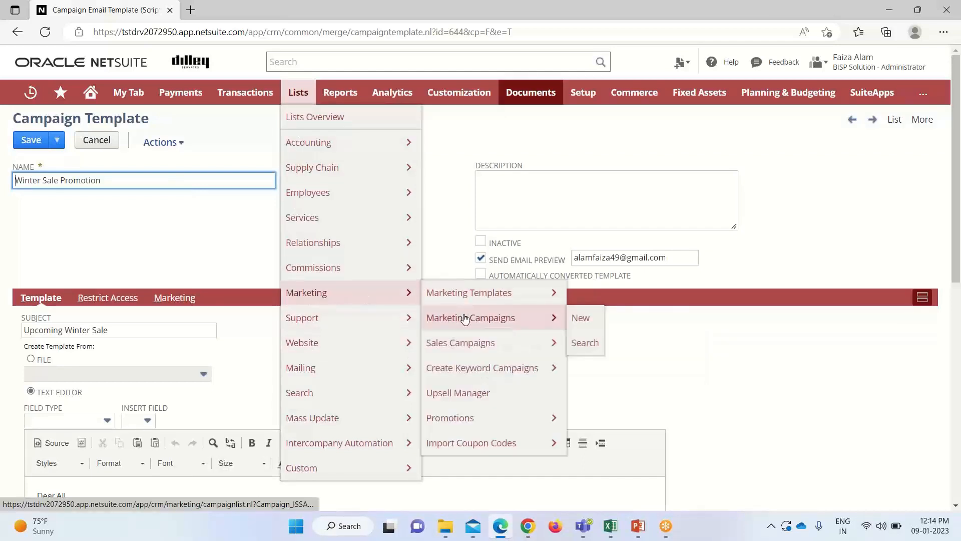
click(471, 317)
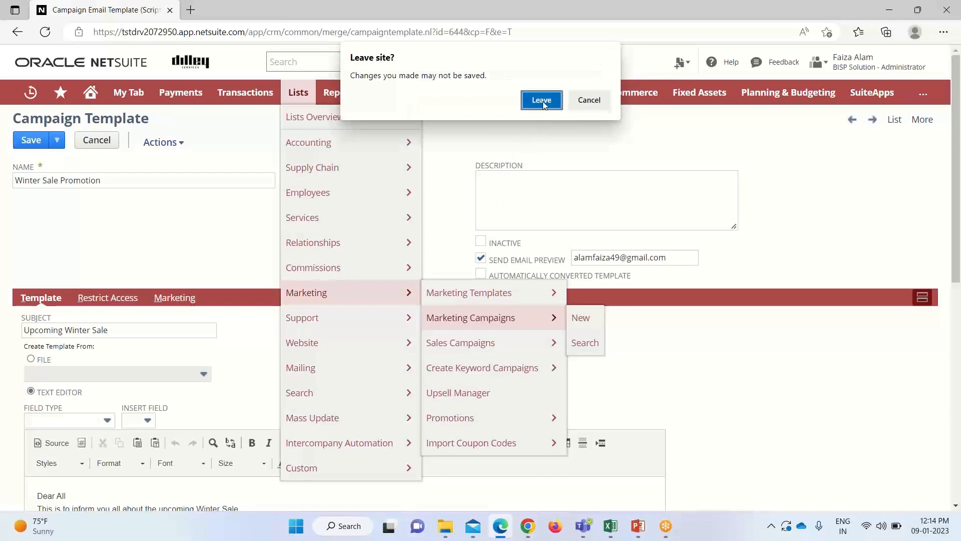
click(541, 100)
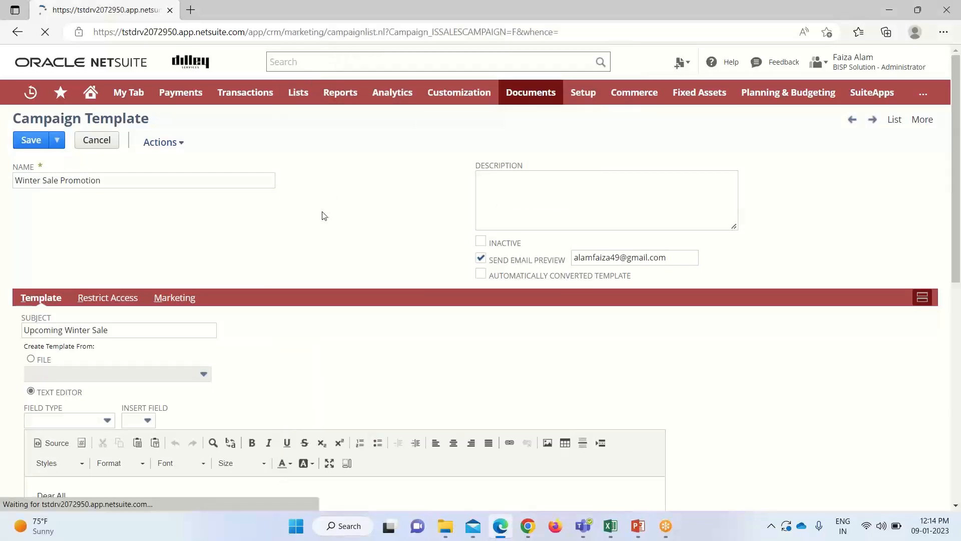
Step: Search the campaigns page for 'Promo' and edit the Promotional Campaign
click(96, 140)
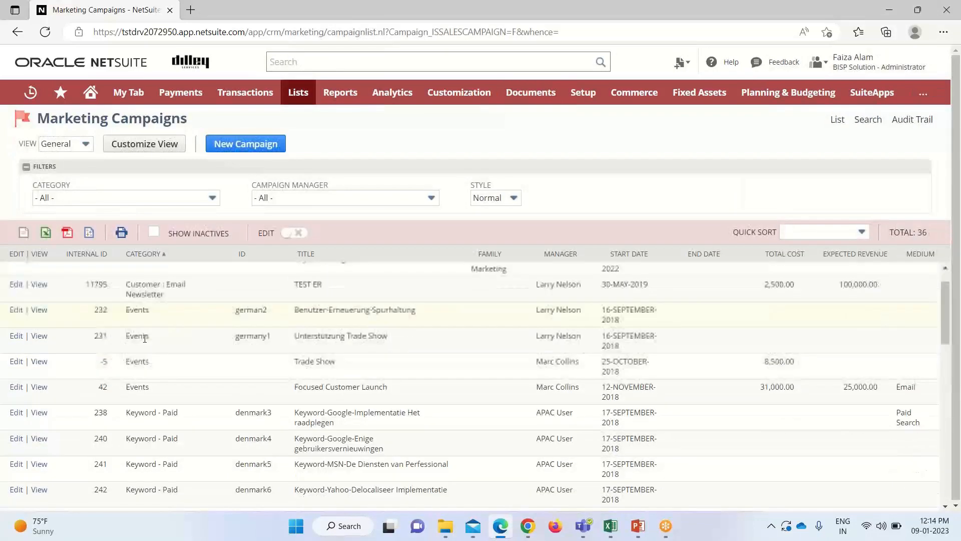
scroll(down, 3)
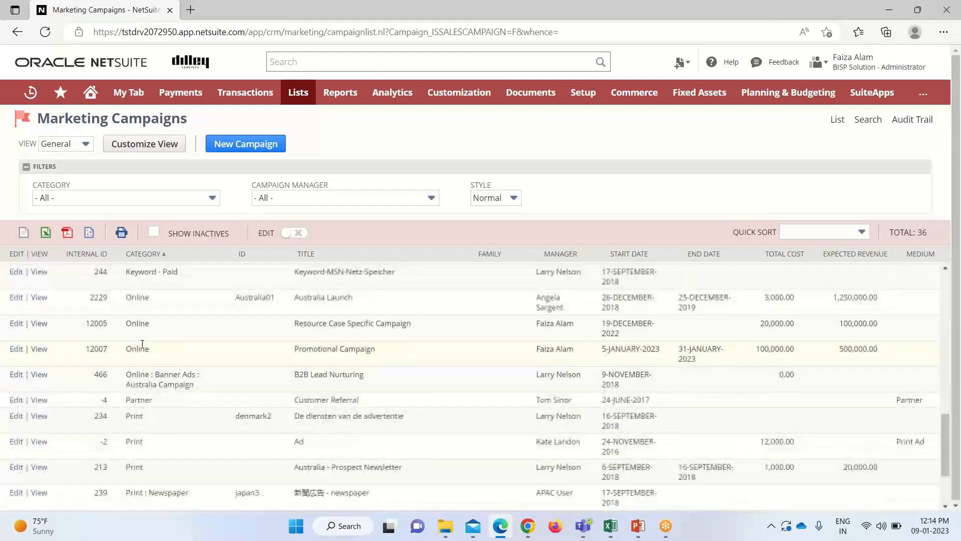
scroll(down, 3)
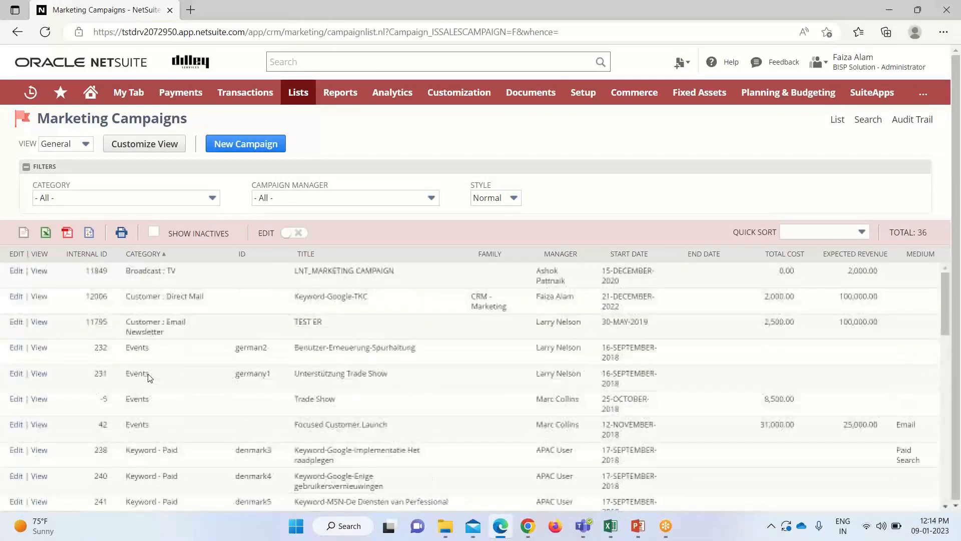
key(Ctrl+f)
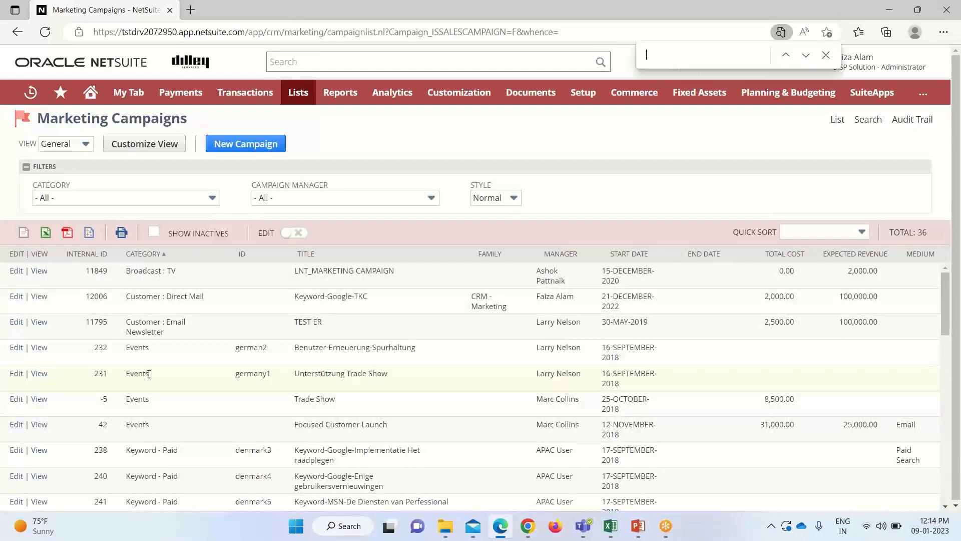
text(P)
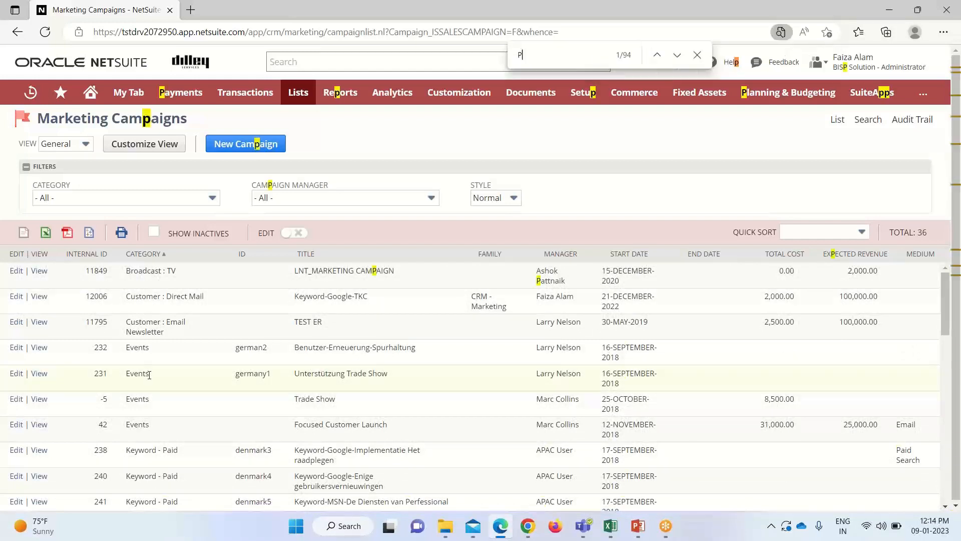
text(romo)
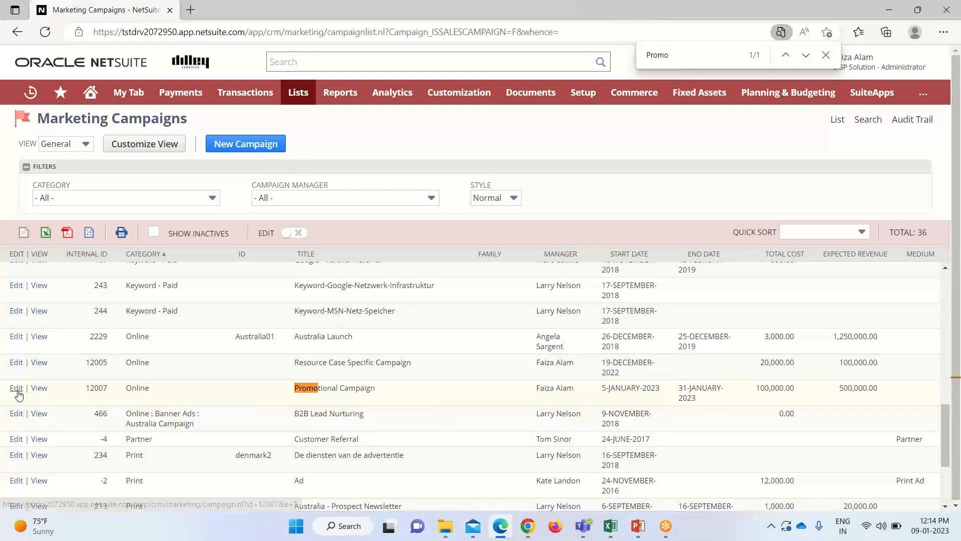
click(17, 387)
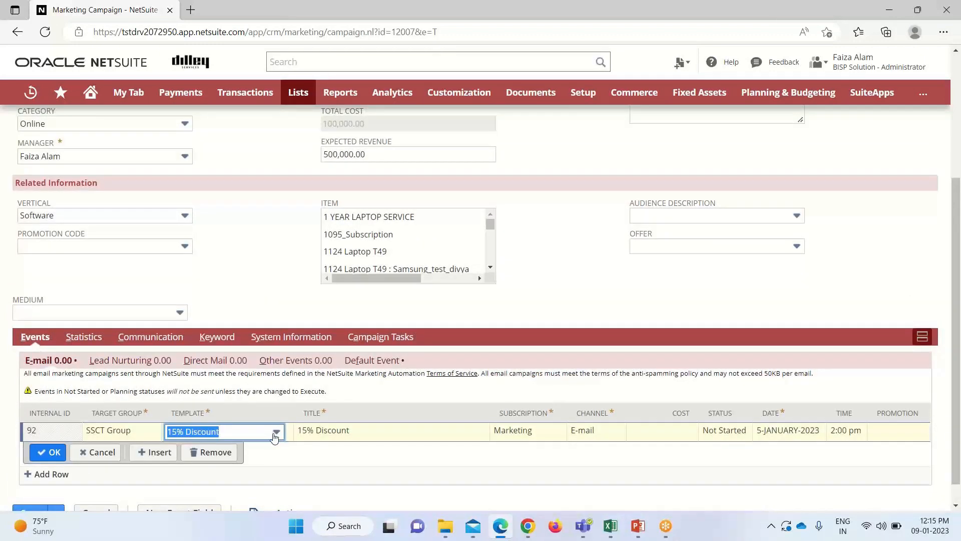
Step: Change the SSCT Group email event's template from 15% Discount to Winter Sale Promotion
click(276, 432)
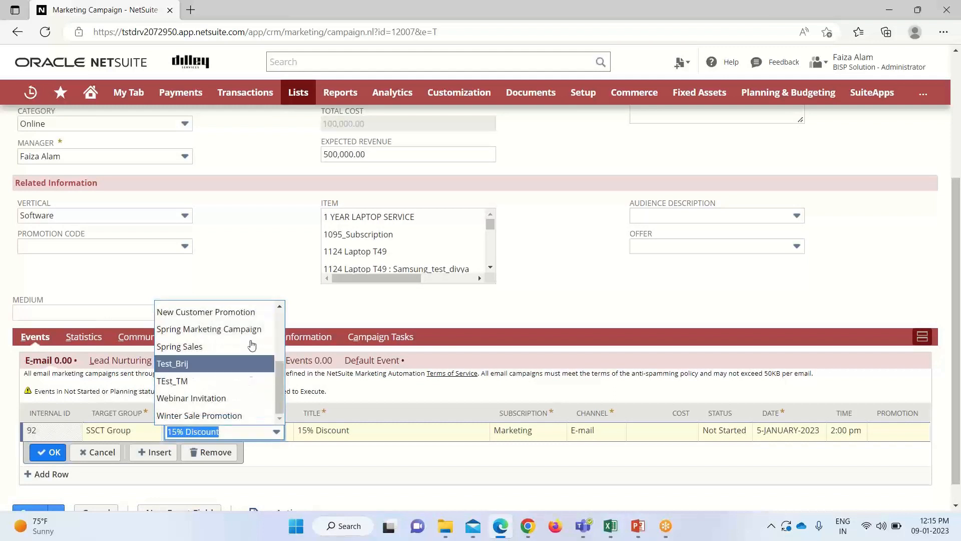
mouse_move(211, 415)
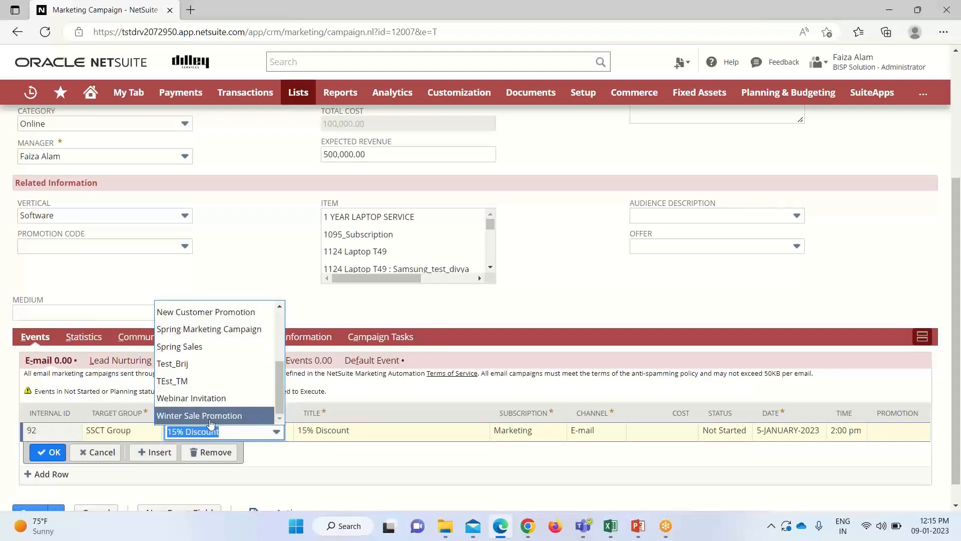
click(200, 415)
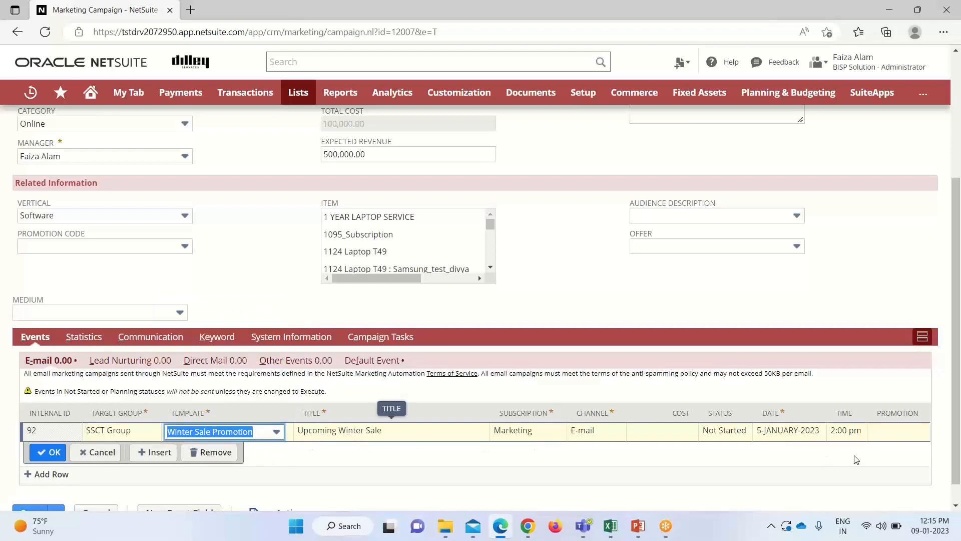
click(575, 429)
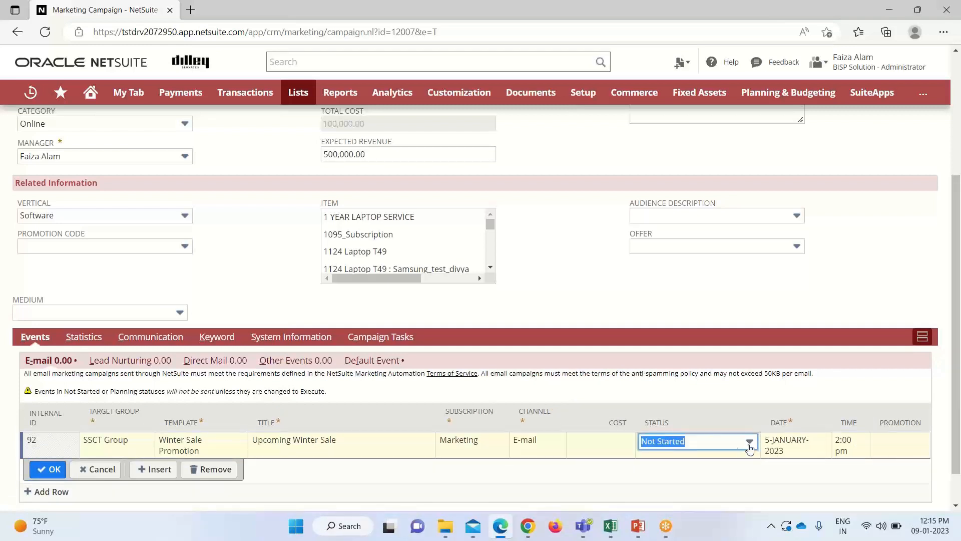
Step: Expand the Status dropdown on the Winter Sale email event row
click(749, 441)
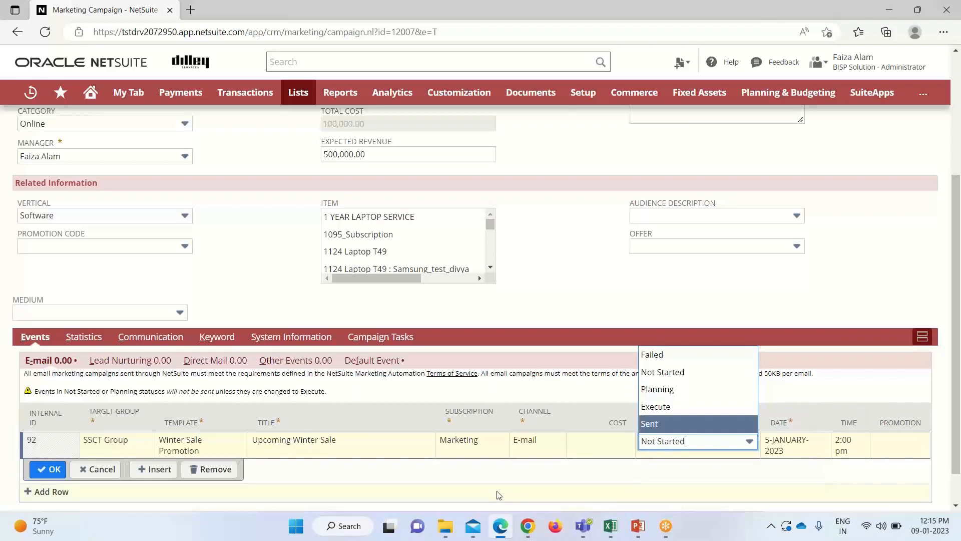
mouse_move(487, 496)
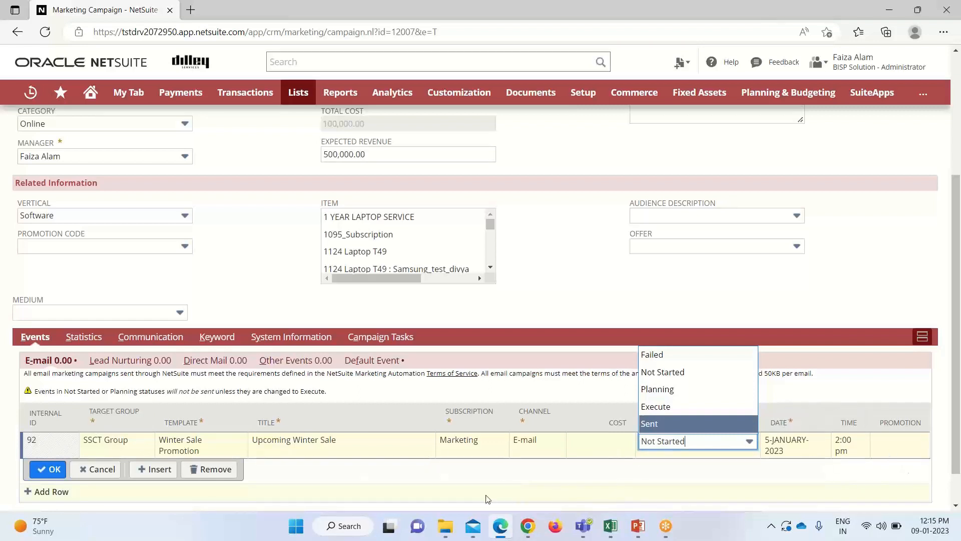